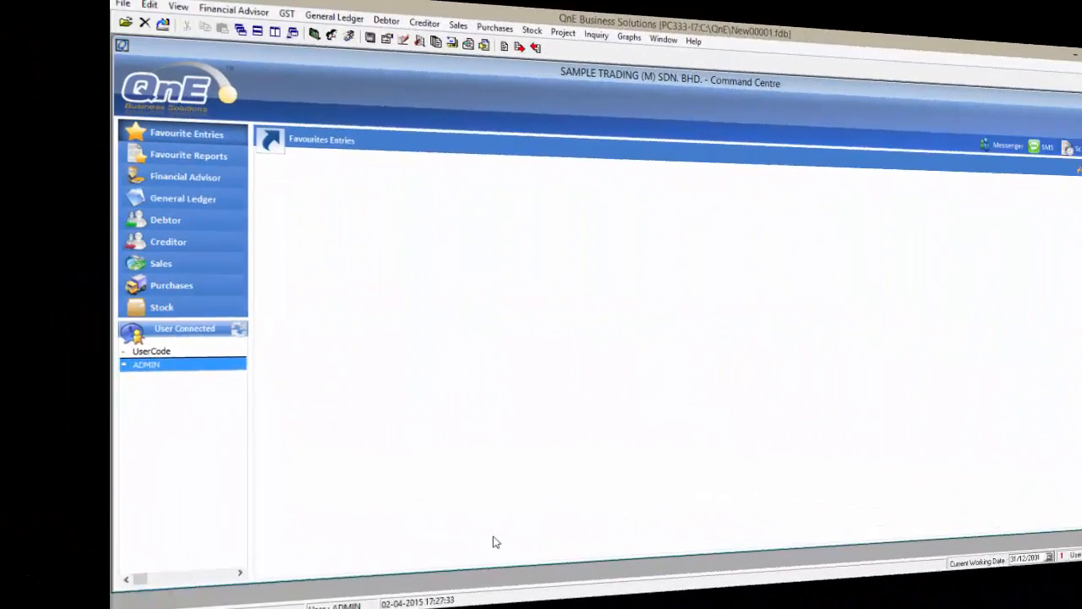
- Load sales invoice INV1504/004 for Best Tech Engineering and bring up its print options
click(160, 264)
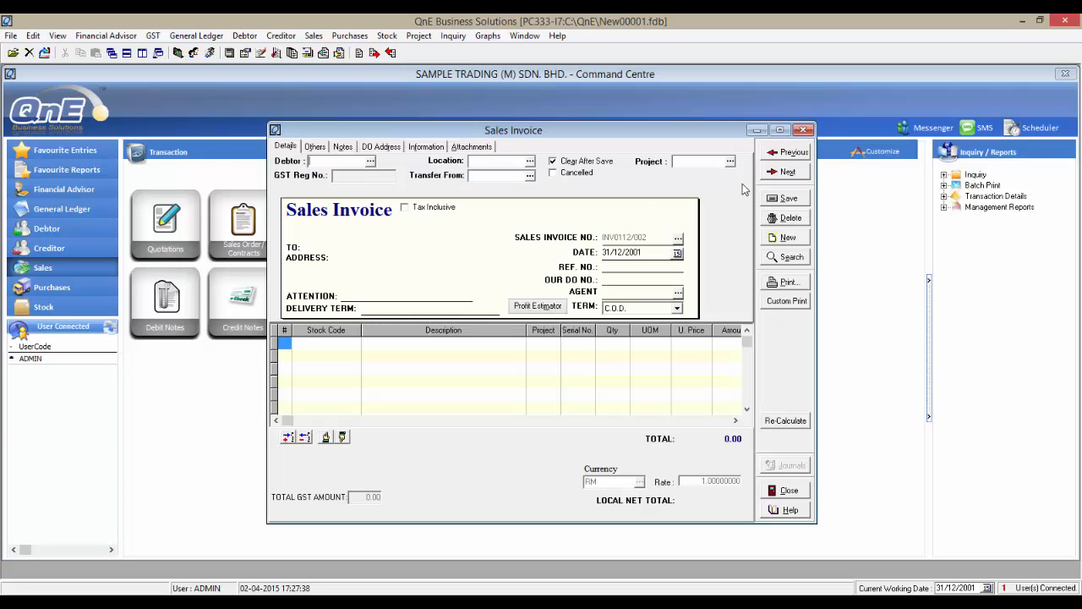
mouse_move(777, 257)
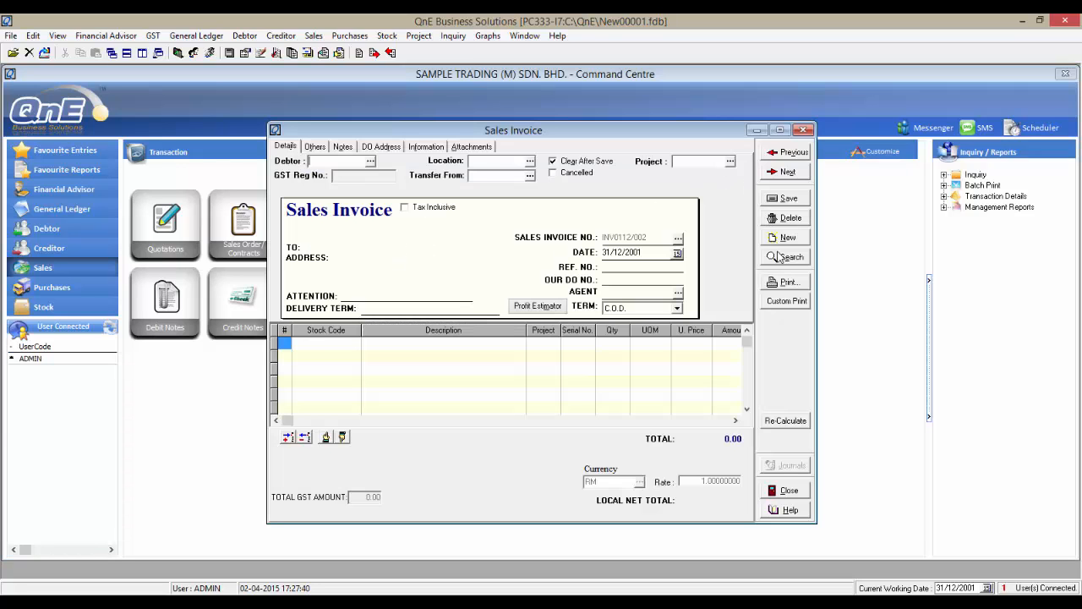
click(784, 257)
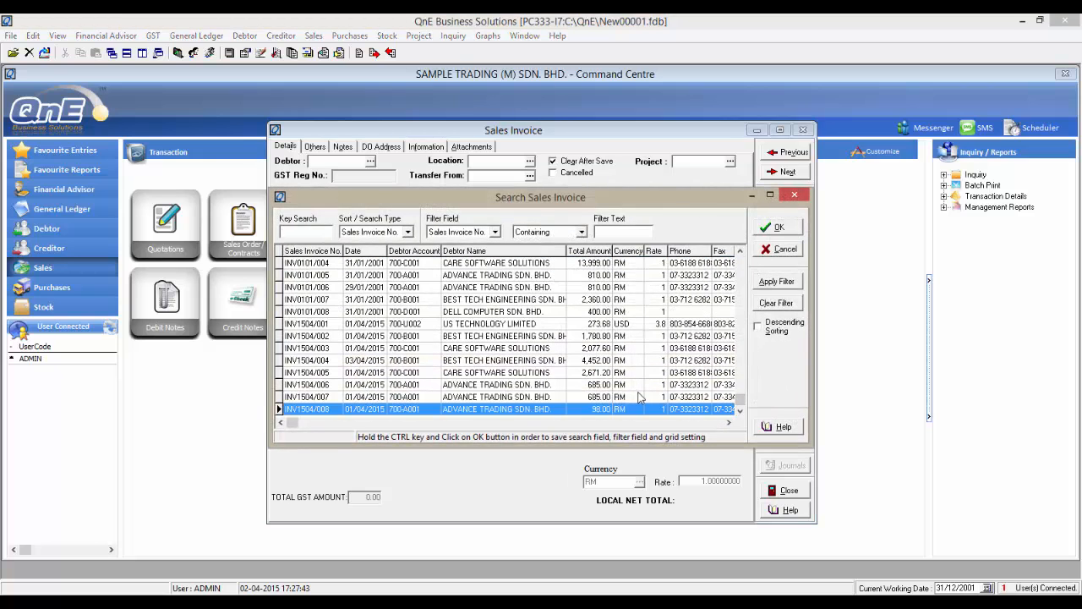
click(778, 227)
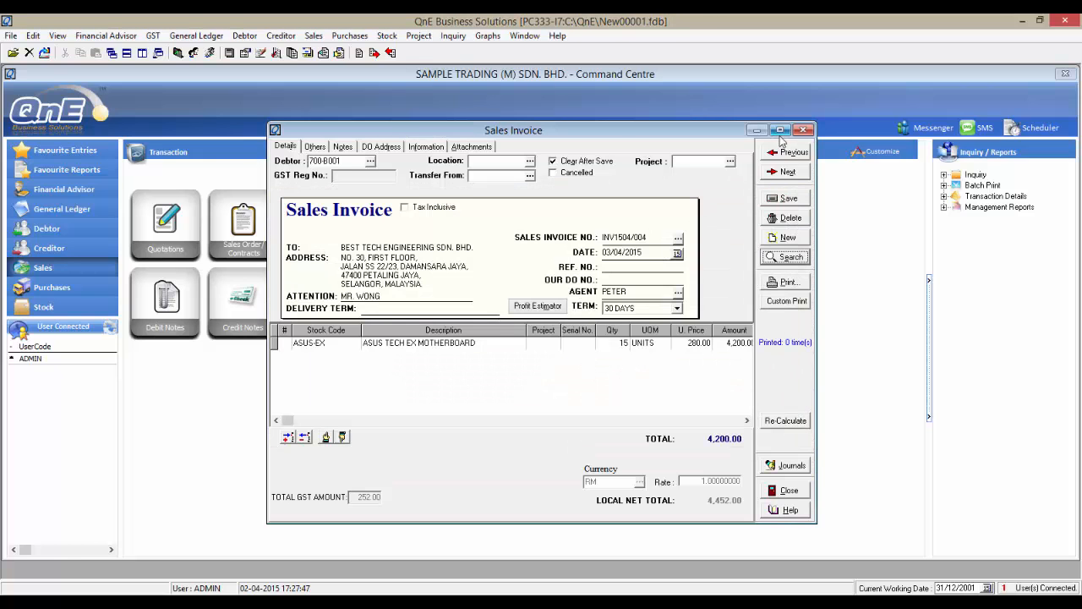
click(785, 280)
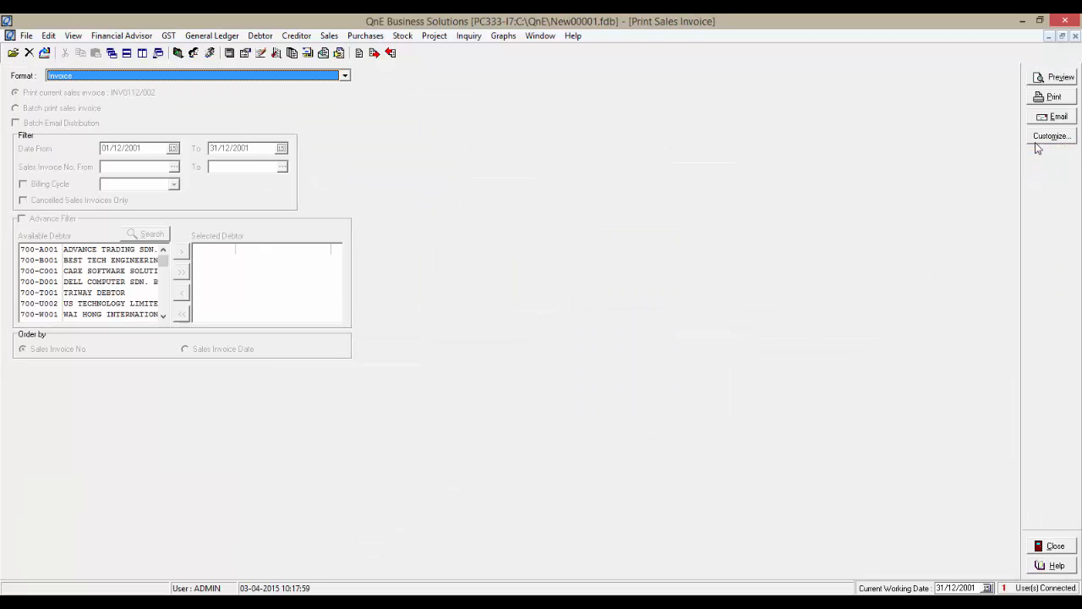
- Choose the <SR>22 Invoice with GST 2015 custom format for amending
click(1060, 78)
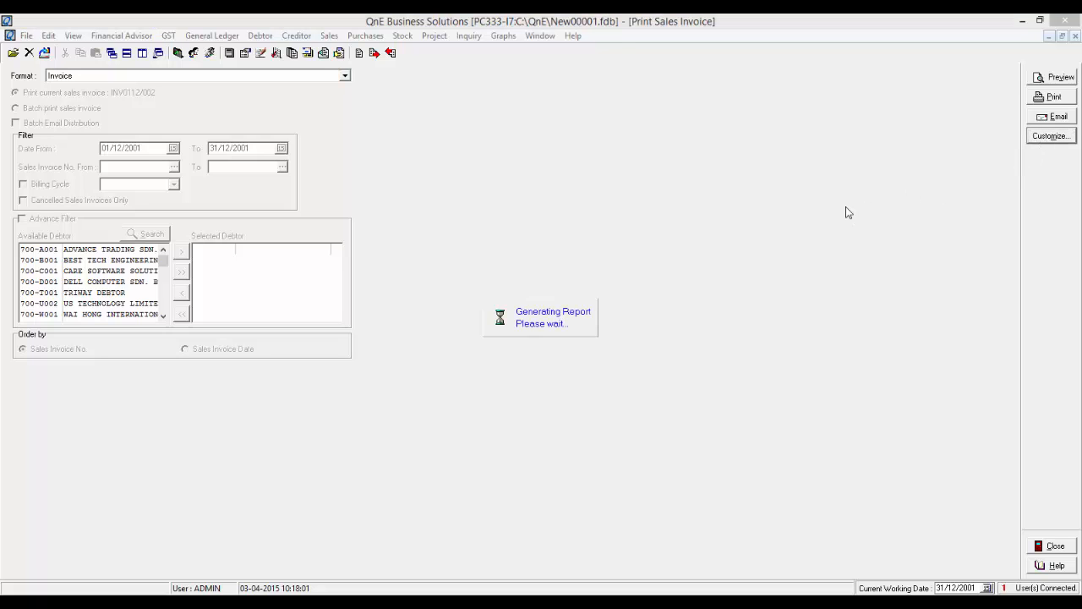
click(1051, 136)
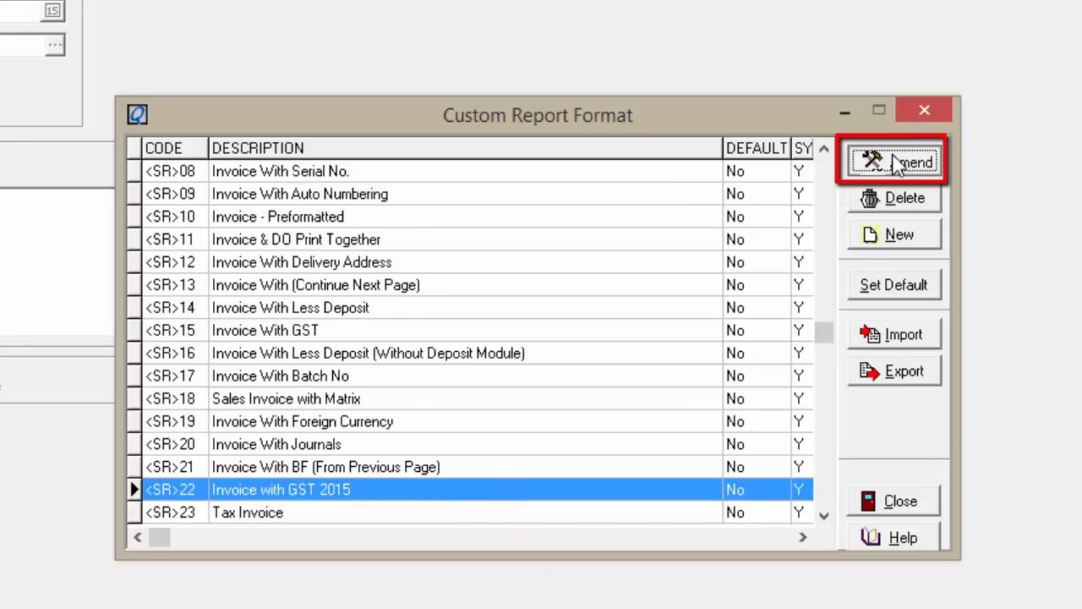
- Rename the YOUR P.O NO caption to OUR D.O NO and bind its box to OURDONO
click(893, 161)
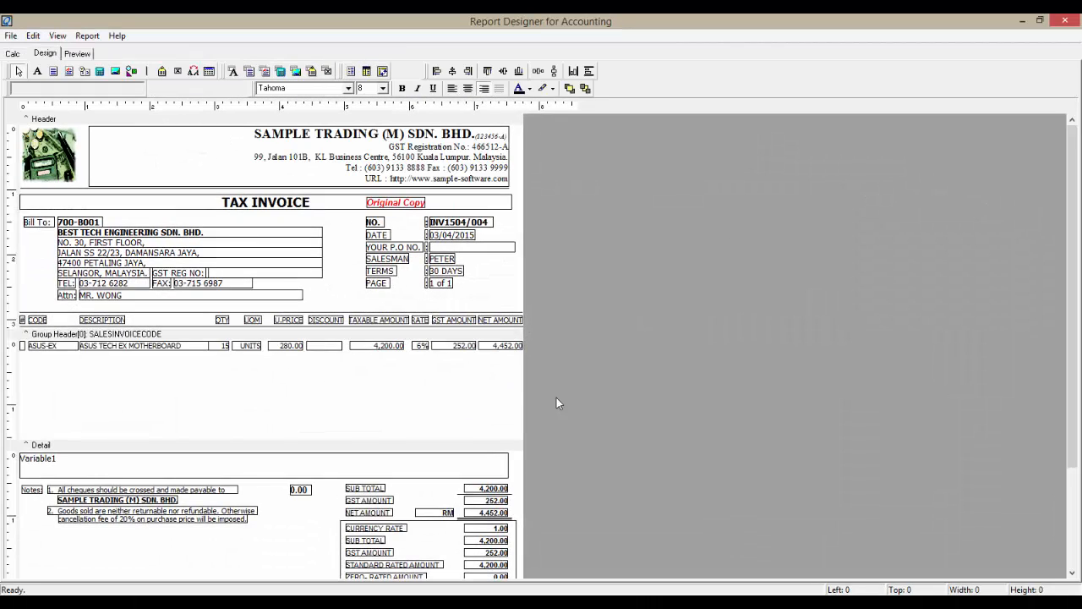
click(392, 247)
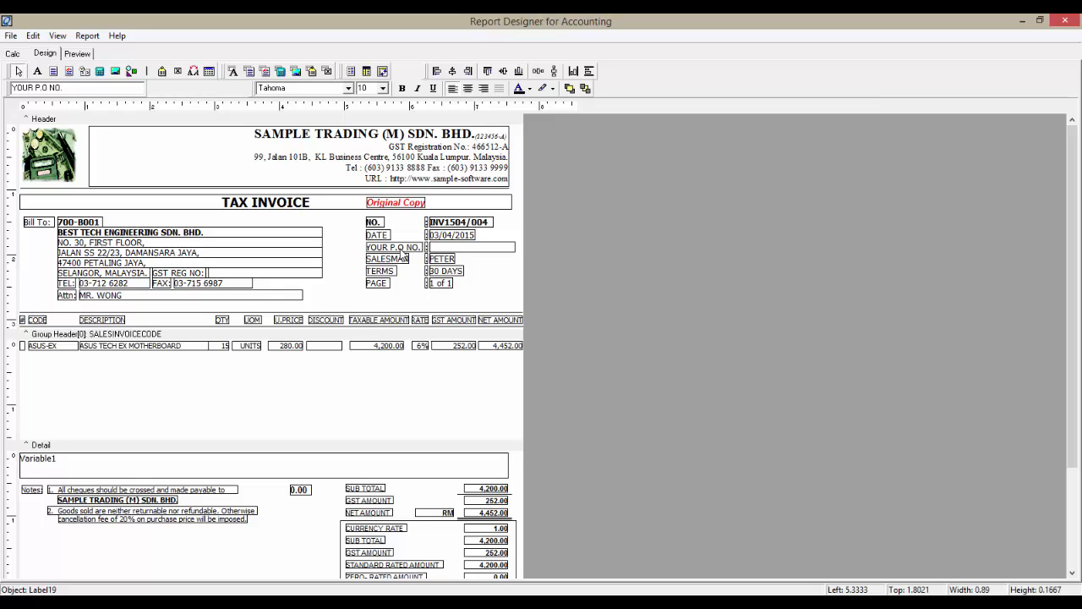
click(392, 247)
text(D)
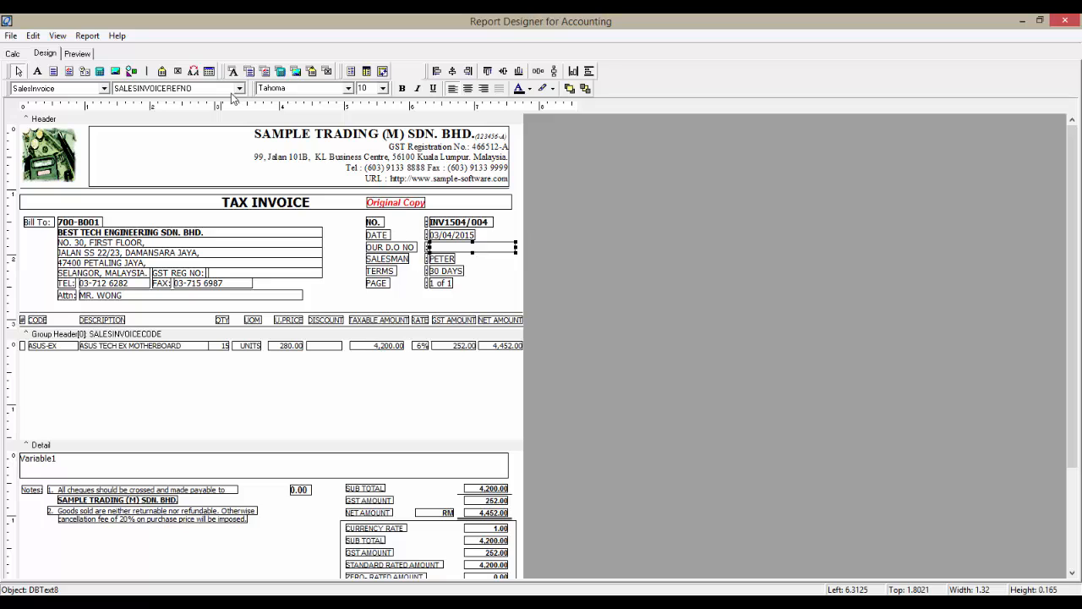
click(239, 88)
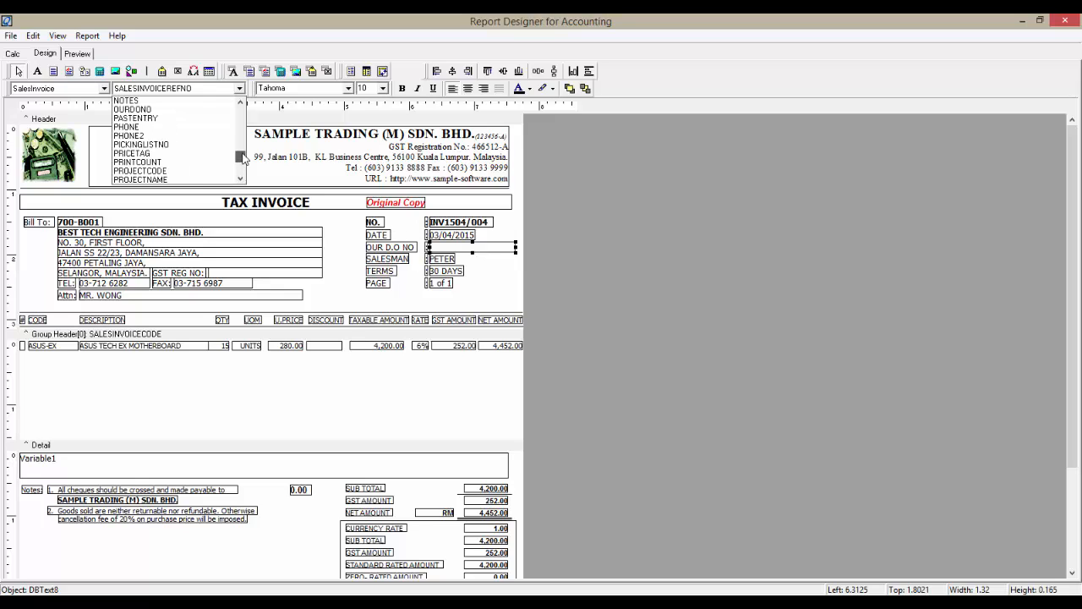
click(135, 109)
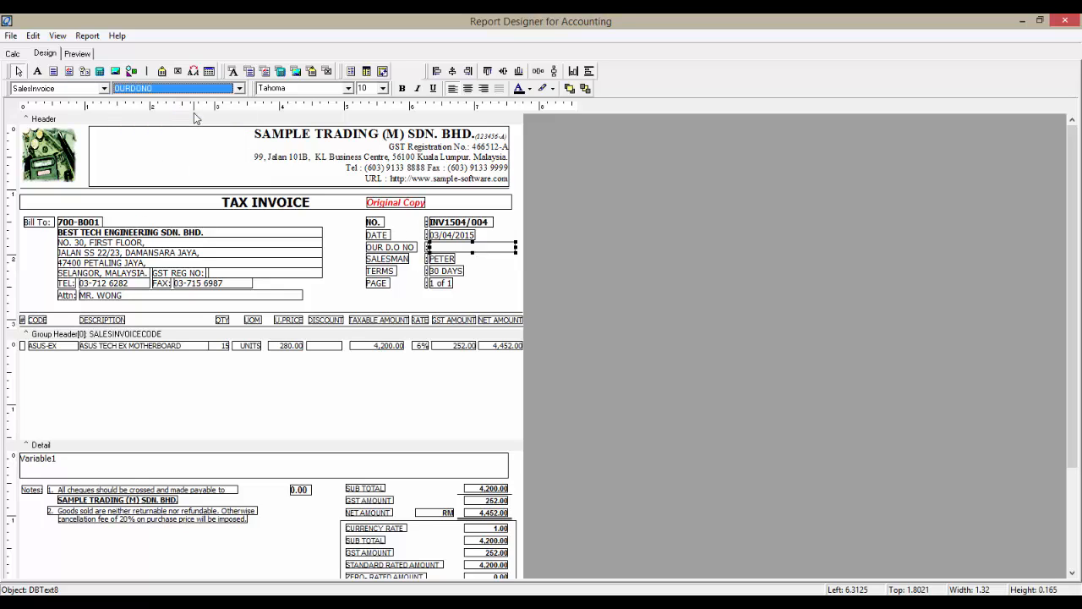
mouse_move(632, 268)
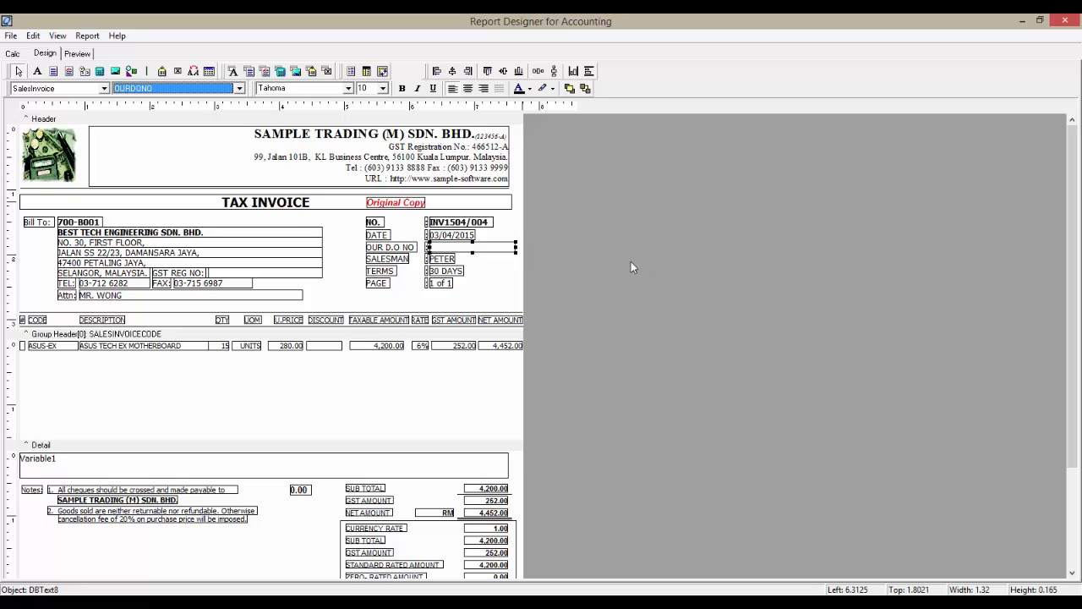
mouse_move(500, 374)
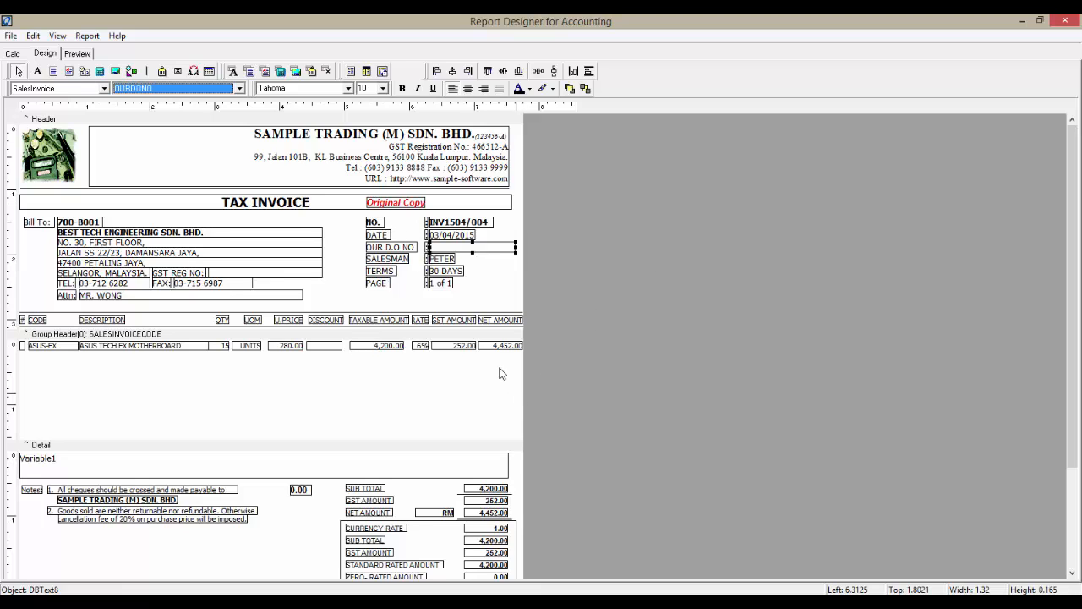
mouse_move(468, 348)
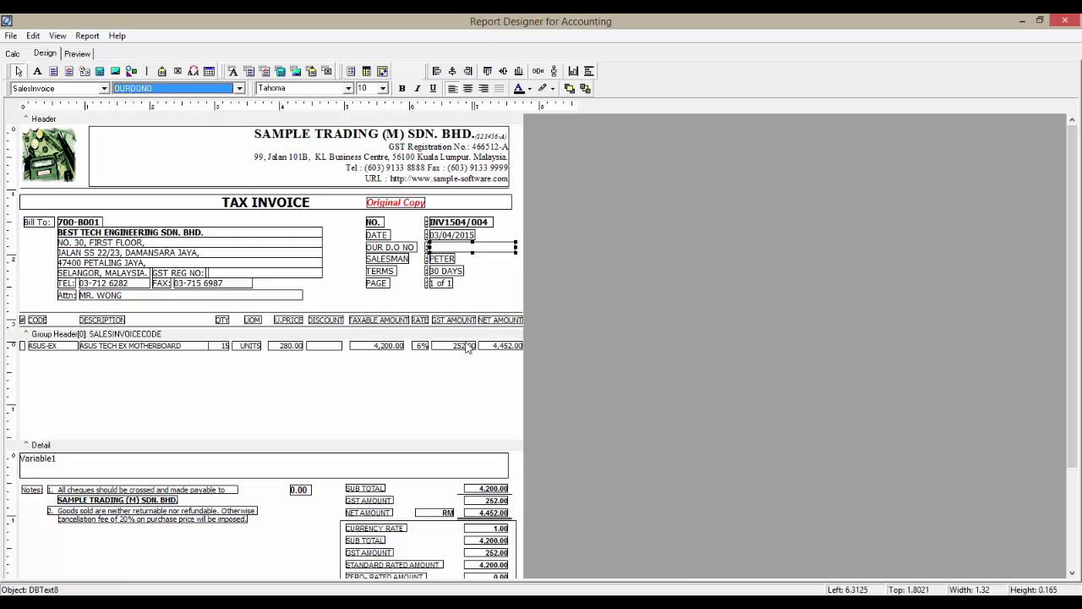
- Delete the taxable amount, GST rate and GST amount columns and shift U.PRICE and DISCOUNT rightward
click(456, 345)
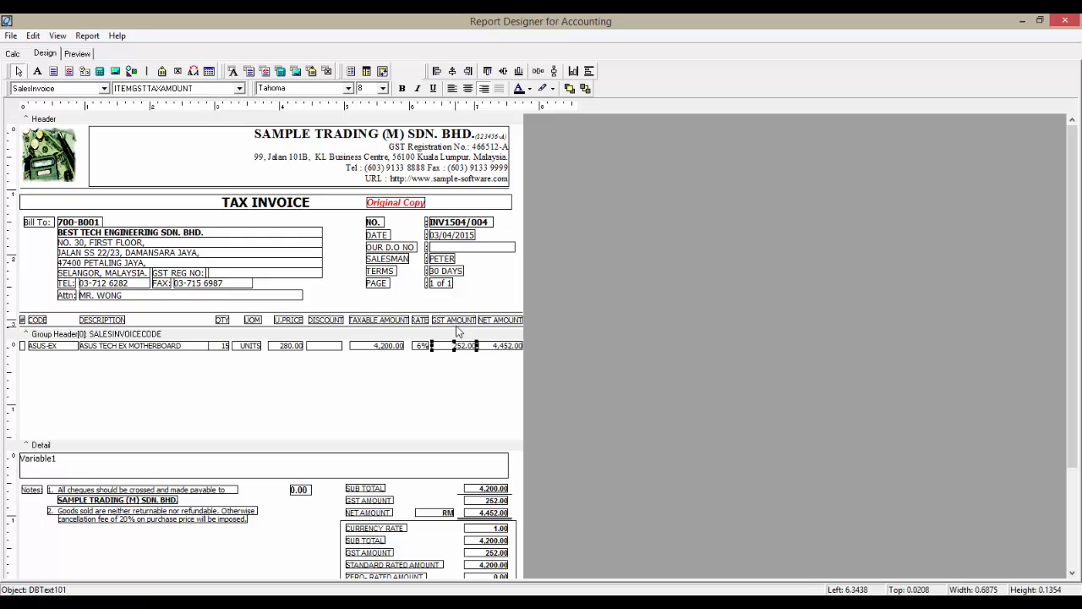
click(463, 345)
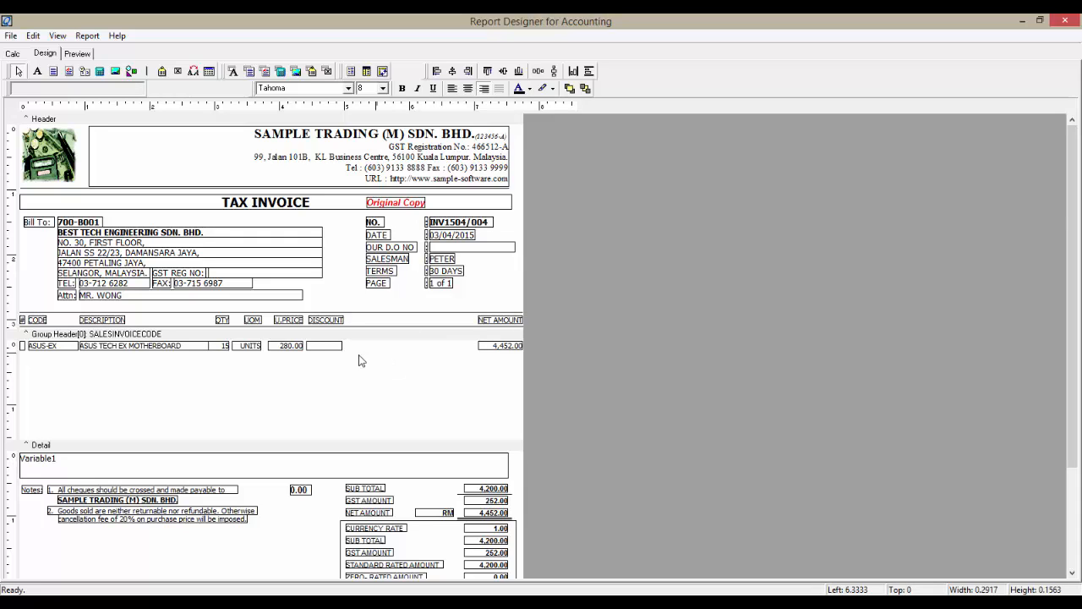
click(324, 345)
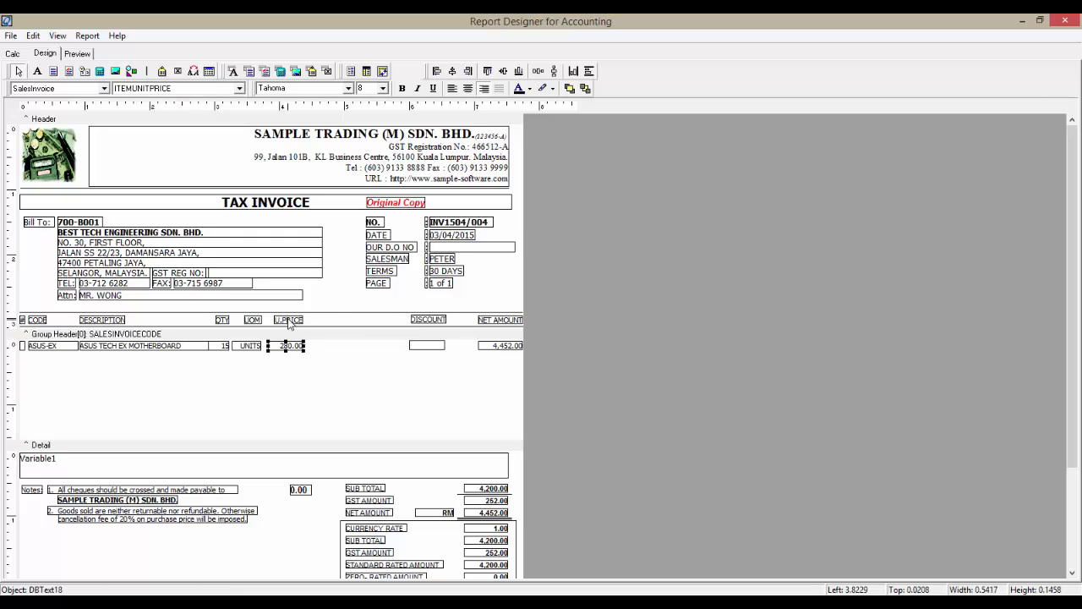
click(358, 318)
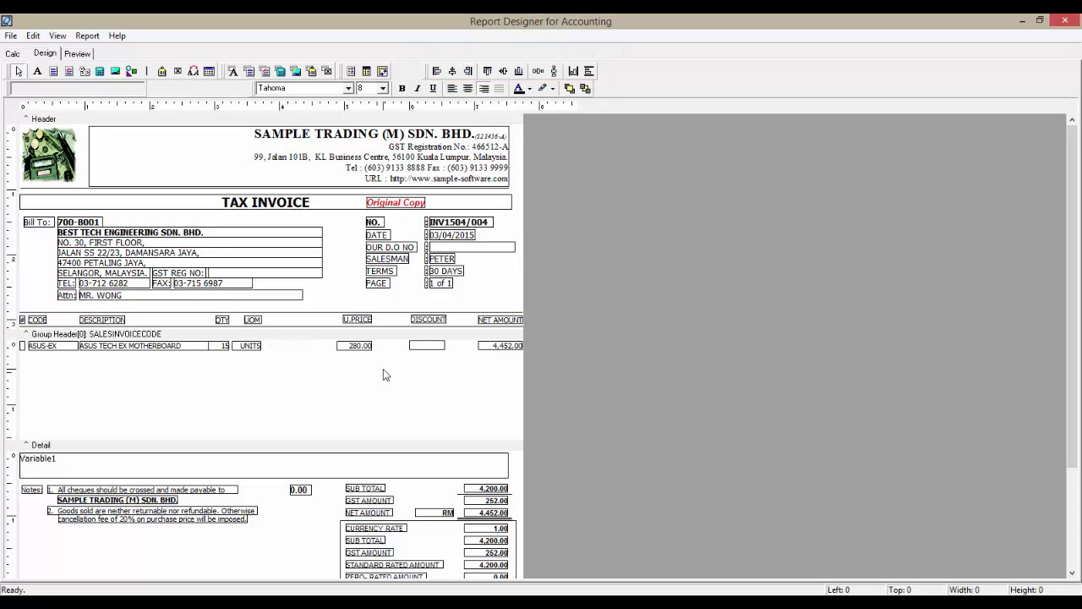
click(247, 345)
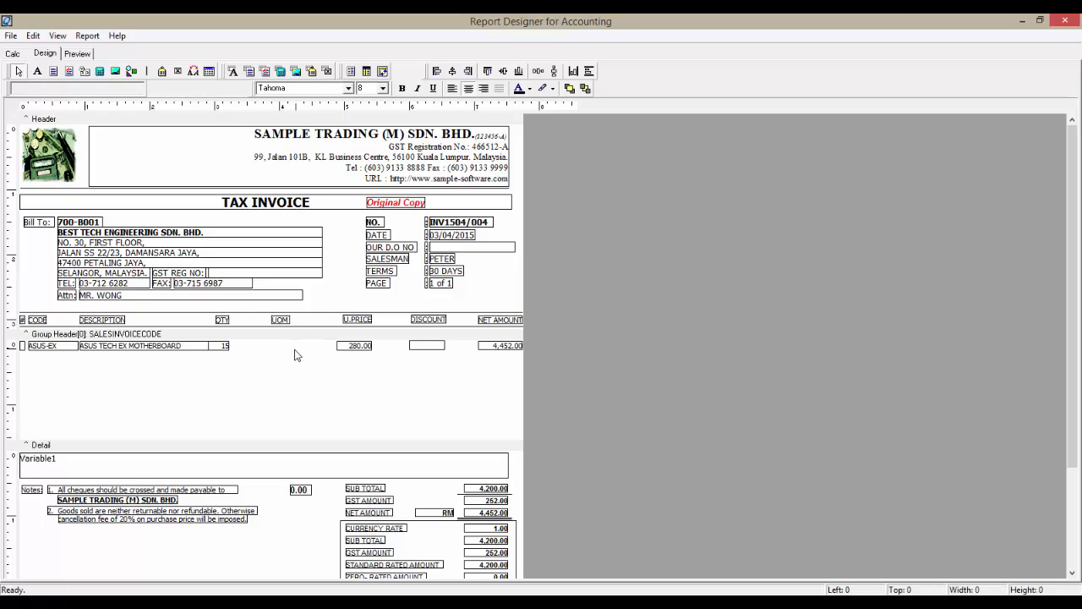
- Move the UOM heading and UNITS value right to fill the gap between QTY and U.PRICE
click(235, 71)
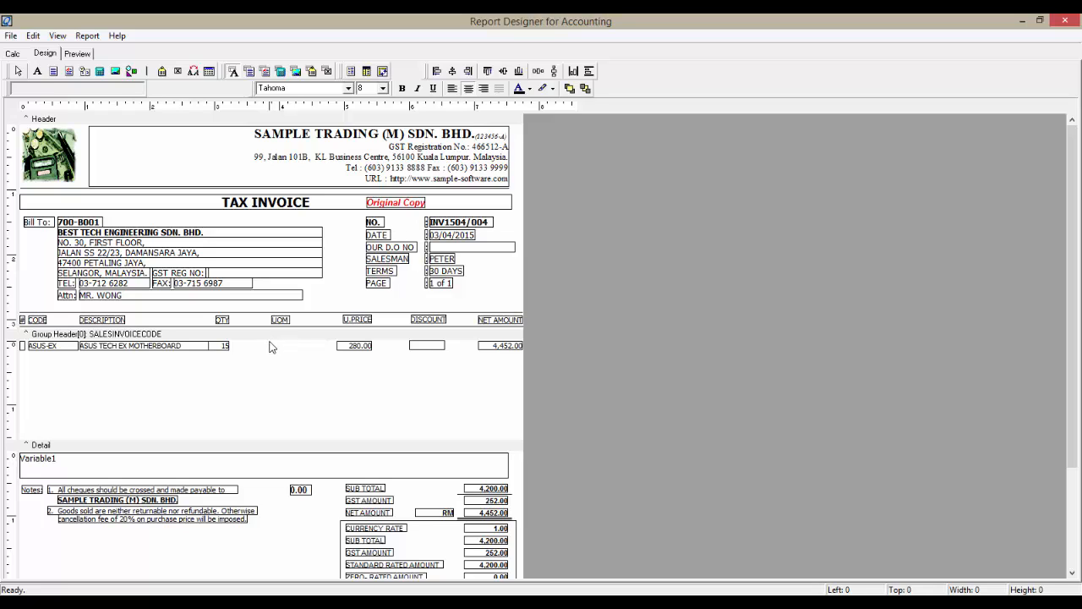
click(290, 345)
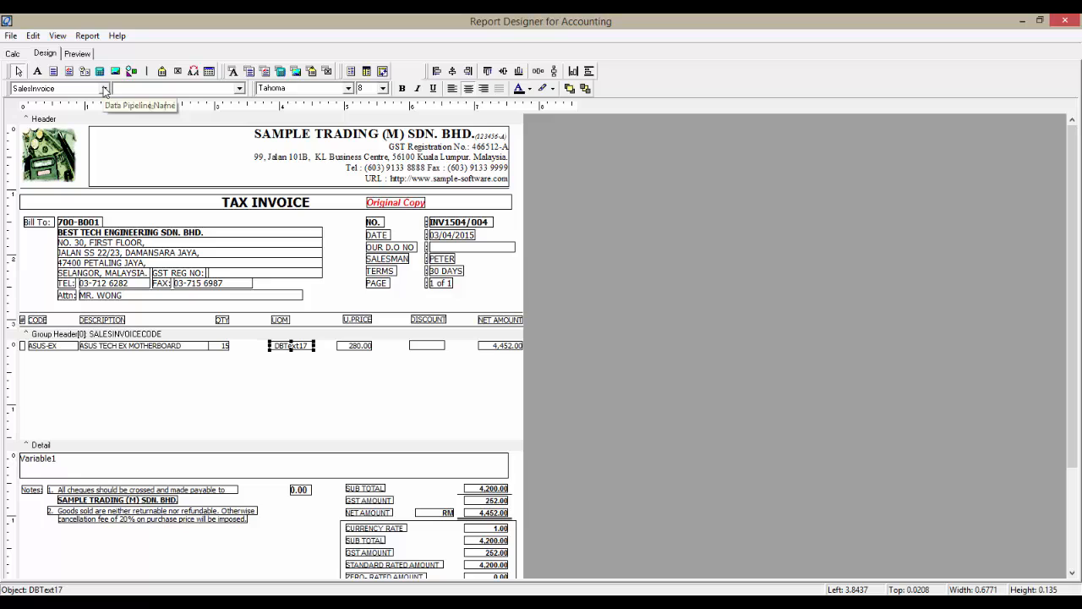
mouse_move(169, 97)
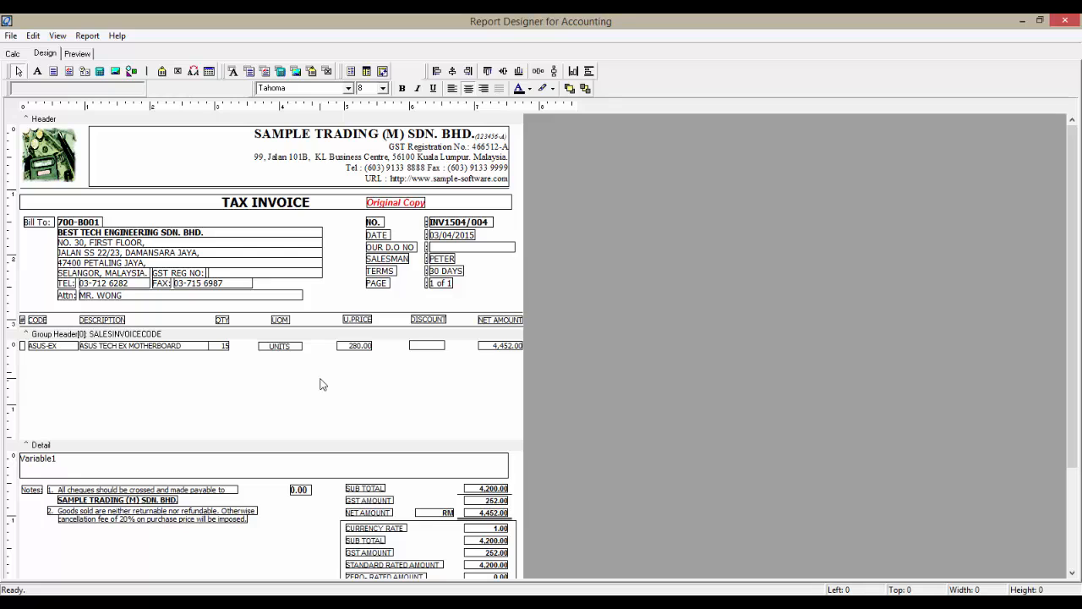
scroll(down, 3)
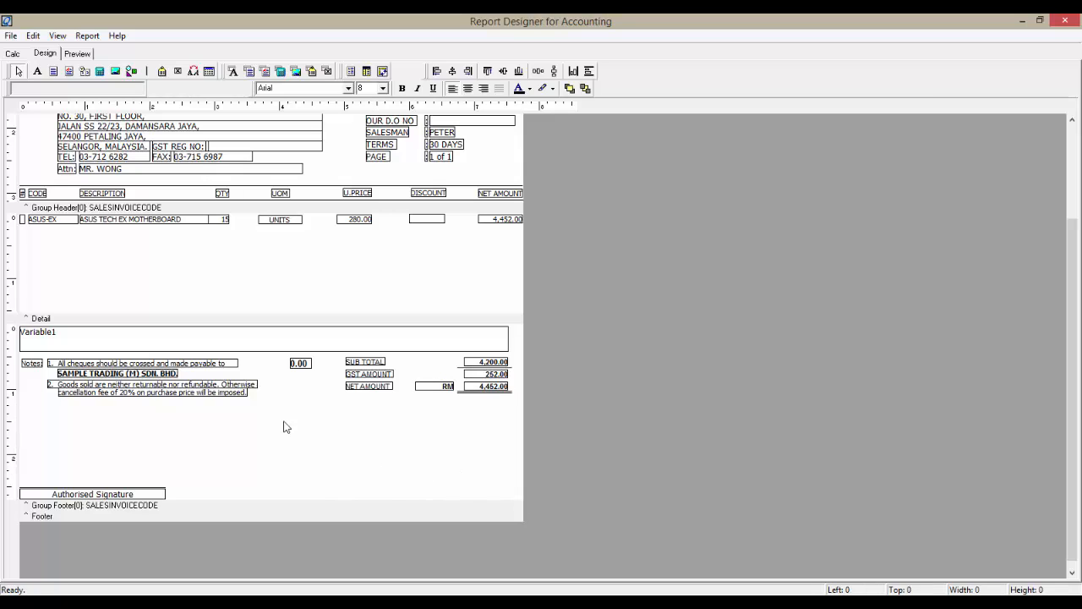
mouse_move(209, 399)
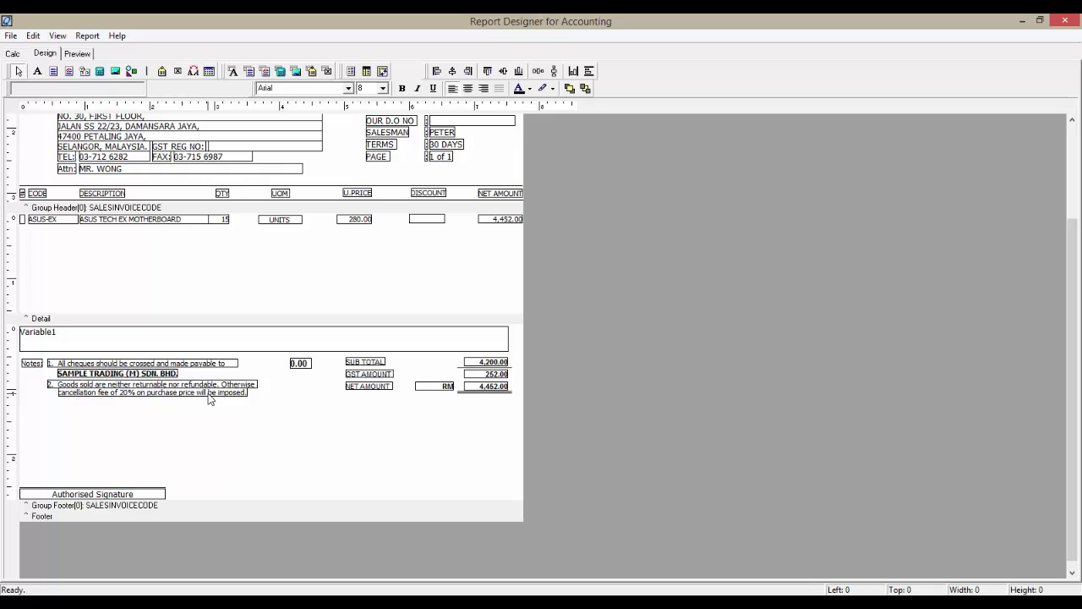
- Trim the second note to 'Goods sold are neither returnable nor refundable'
click(152, 392)
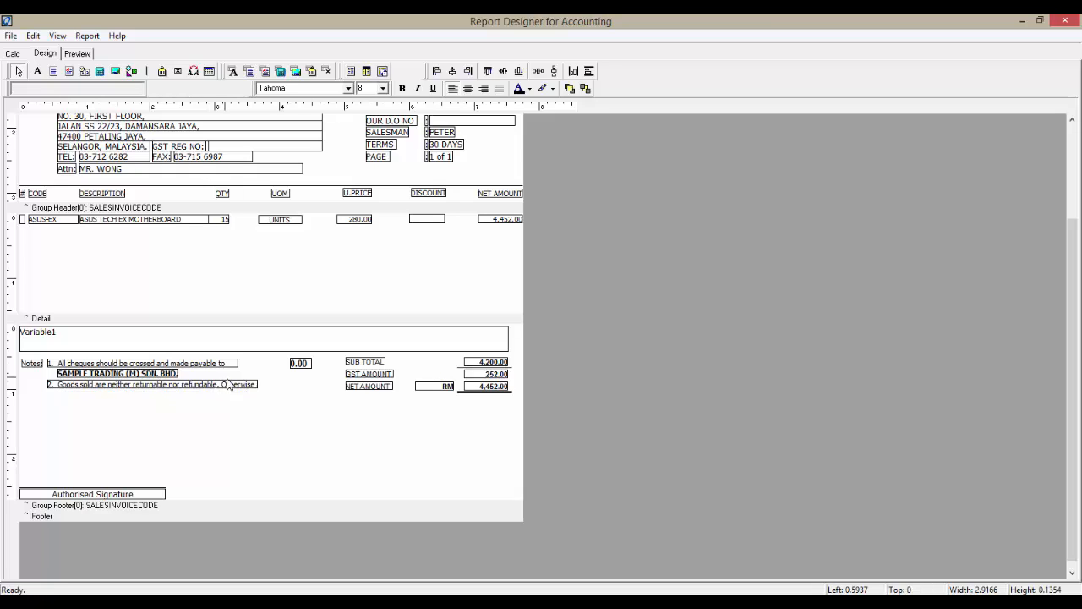
click(152, 384)
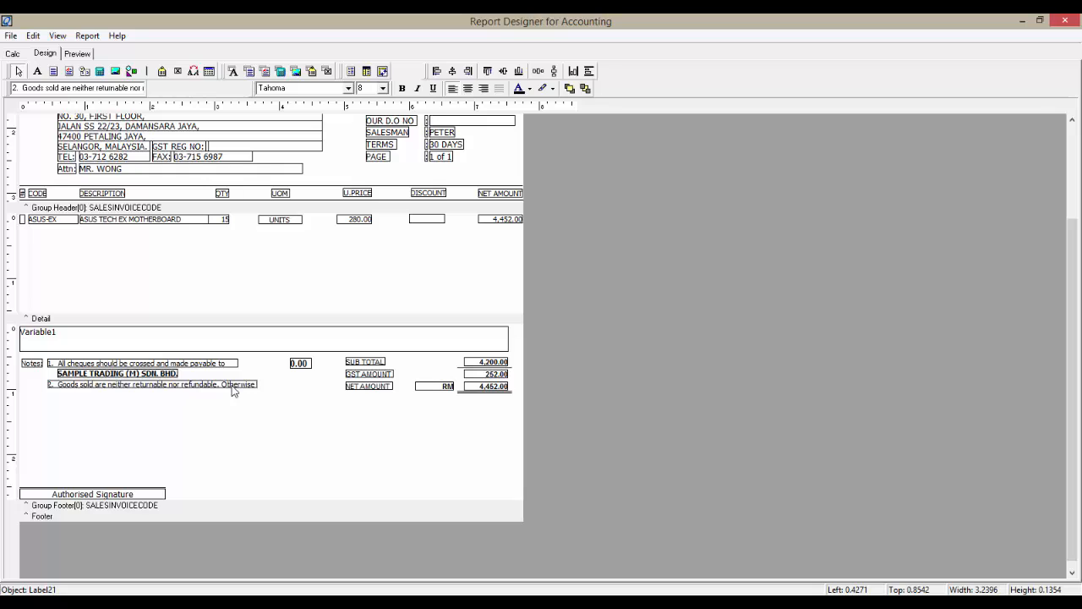
click(152, 384)
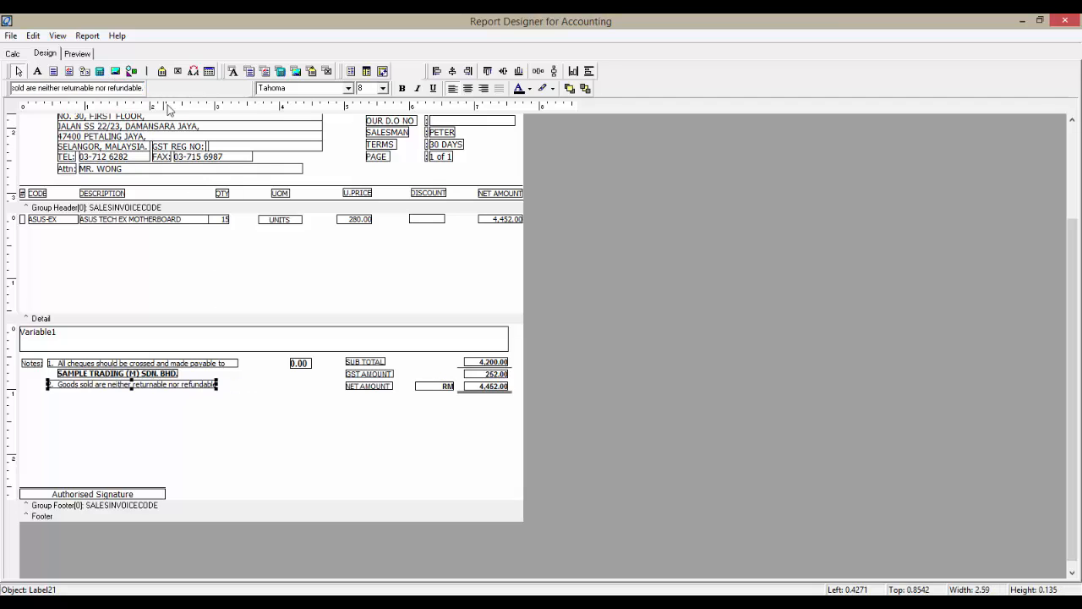
click(241, 449)
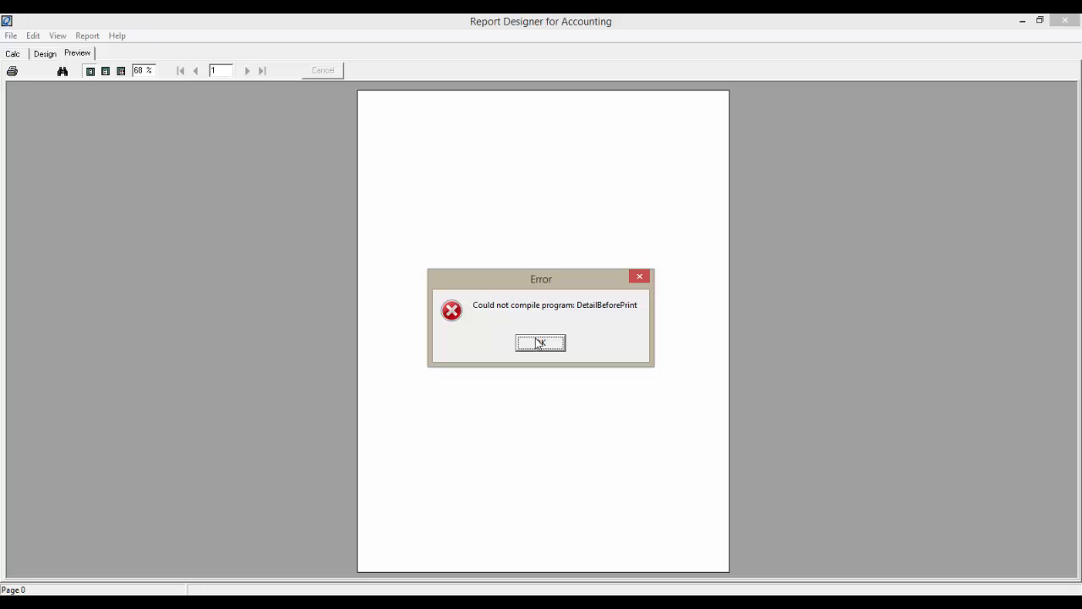
click(541, 341)
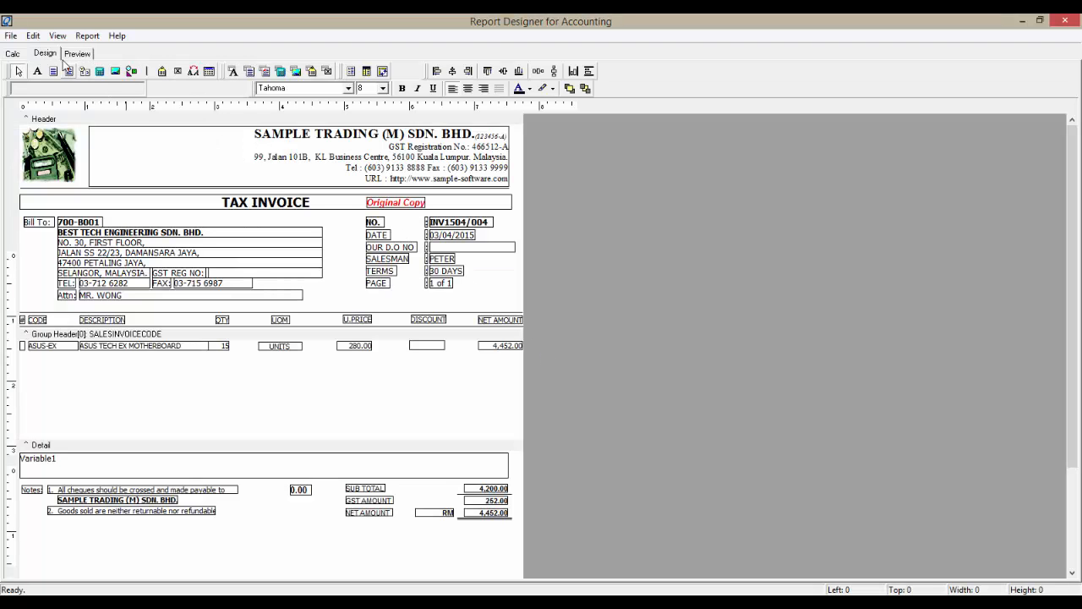
click(44, 53)
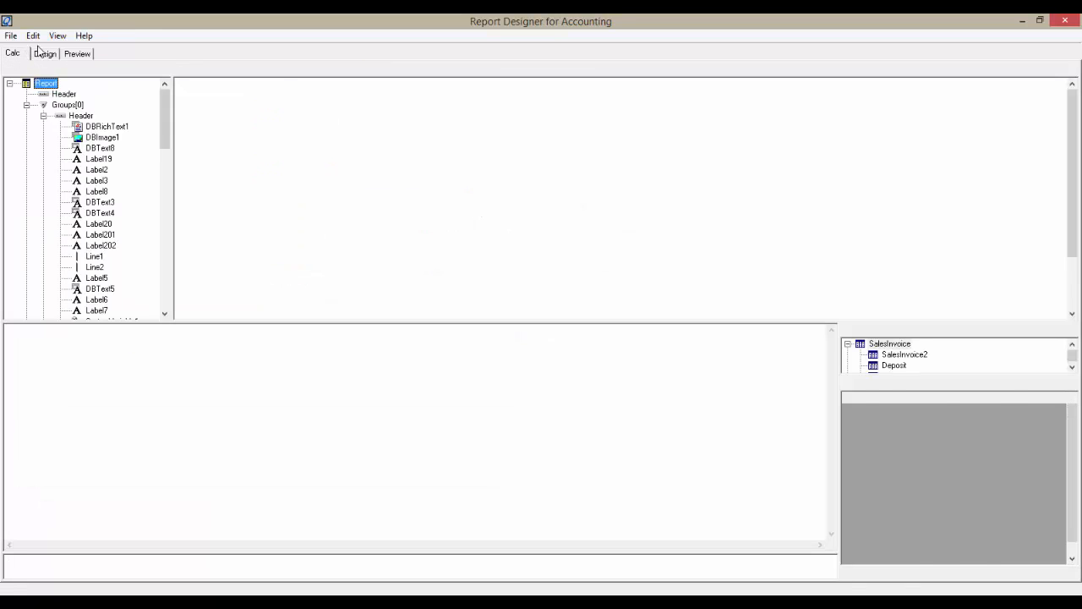
- Clear the Detail band's BeforePrint code on the Calc tab and preview the invoice again
click(57, 35)
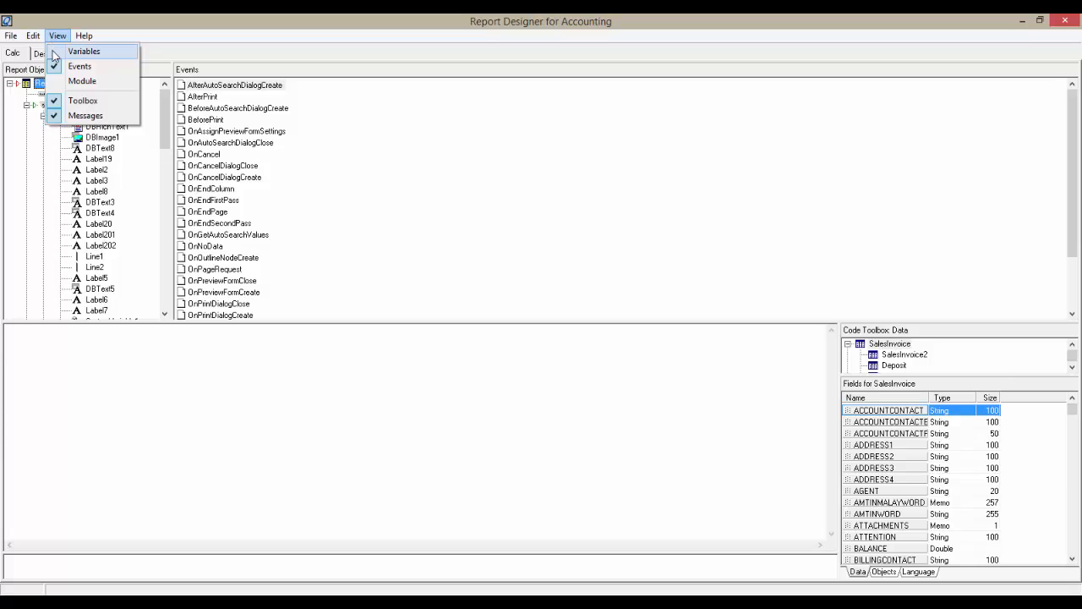
click(57, 36)
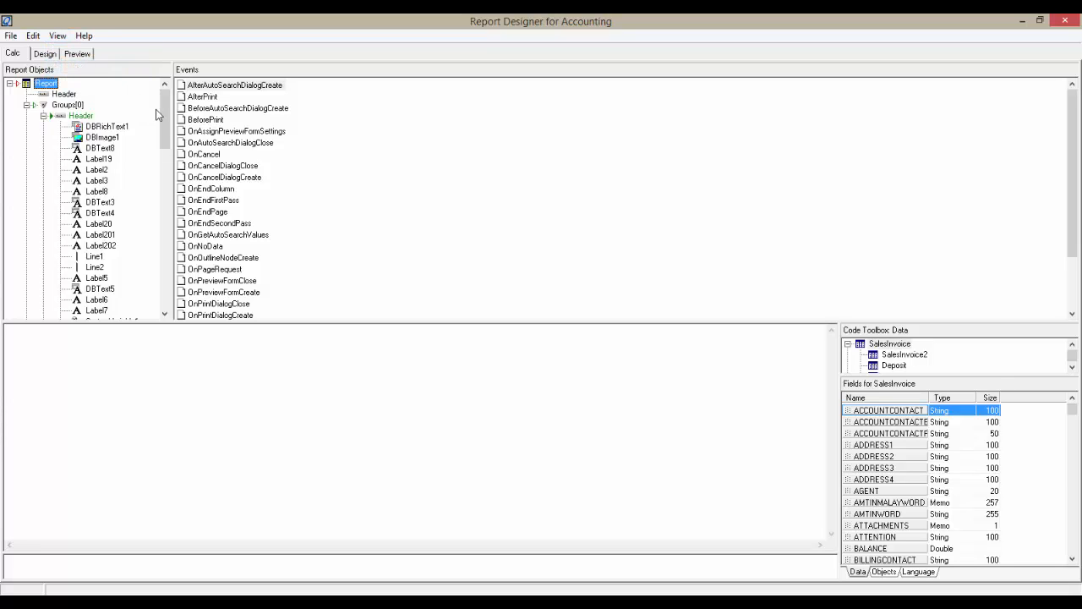
scroll(down, 3)
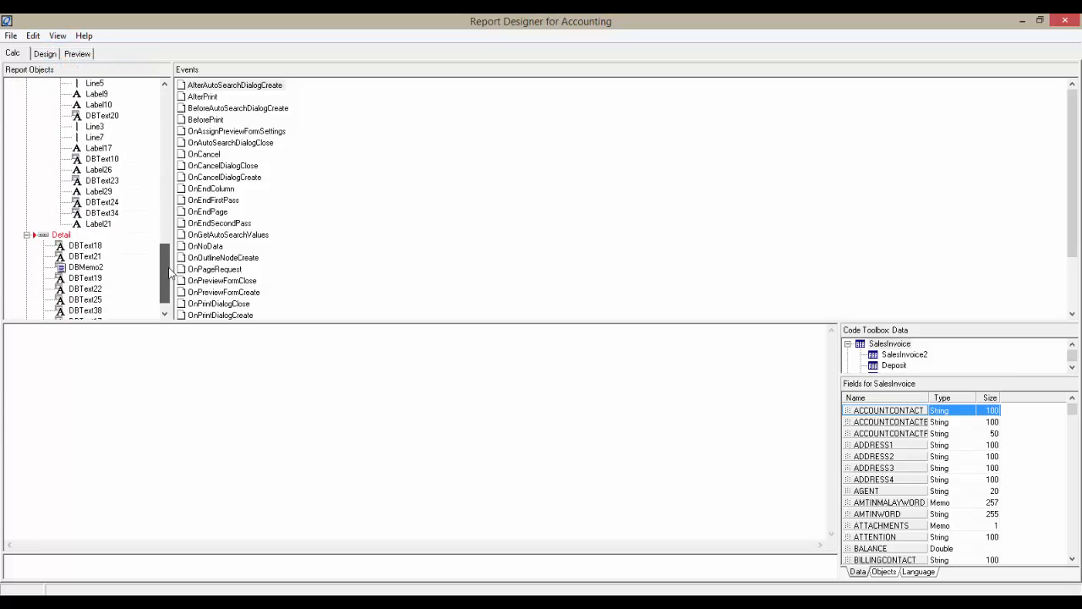
click(61, 213)
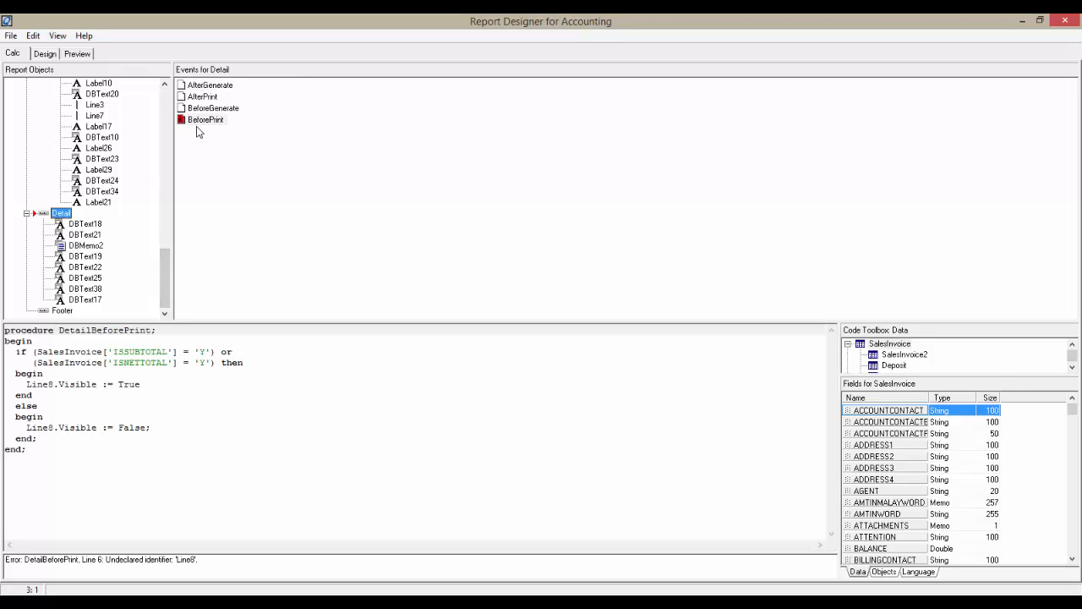
click(206, 118)
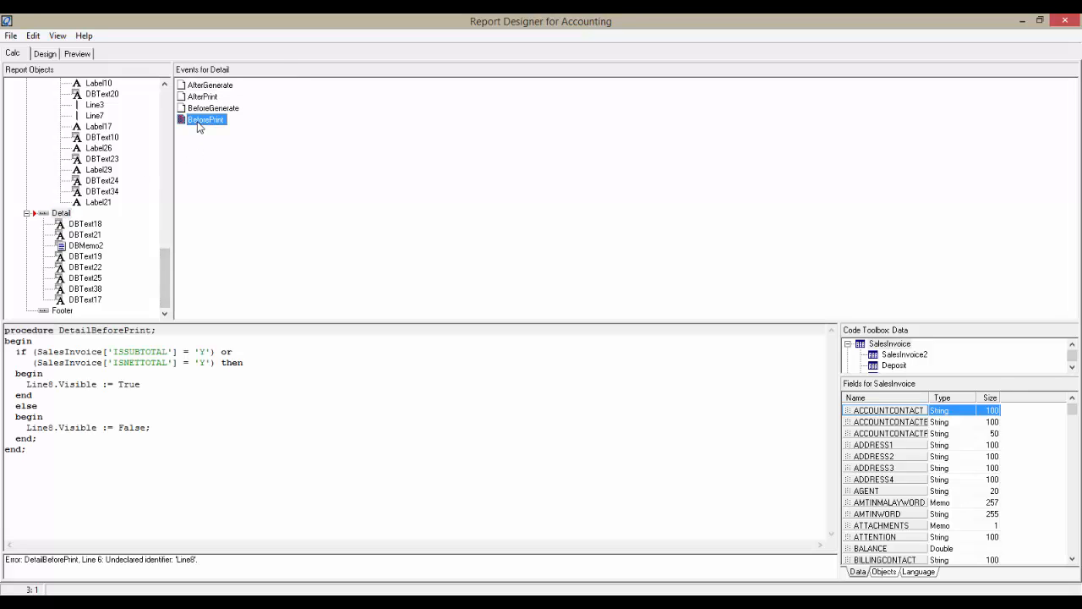
right_click(207, 118)
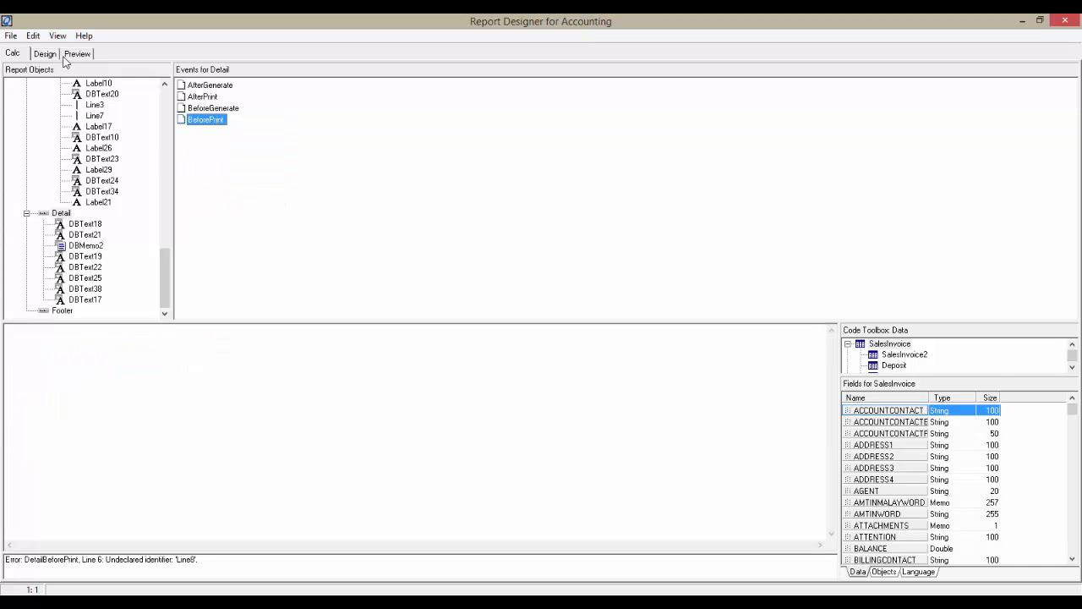
click(78, 52)
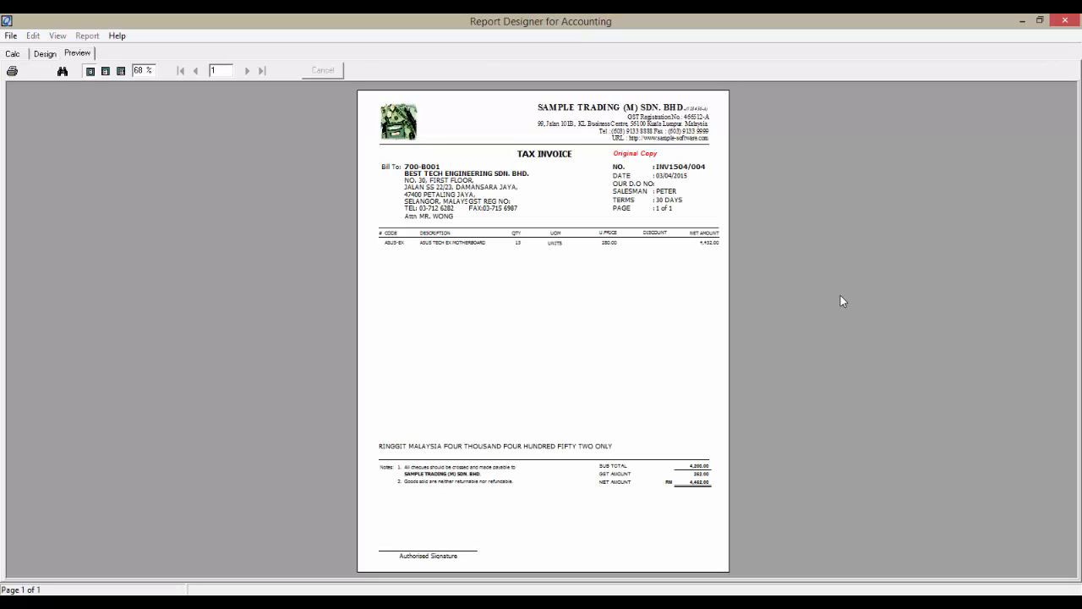
- Shrink the blank band space beneath the item line and preview the tax invoice
click(44, 52)
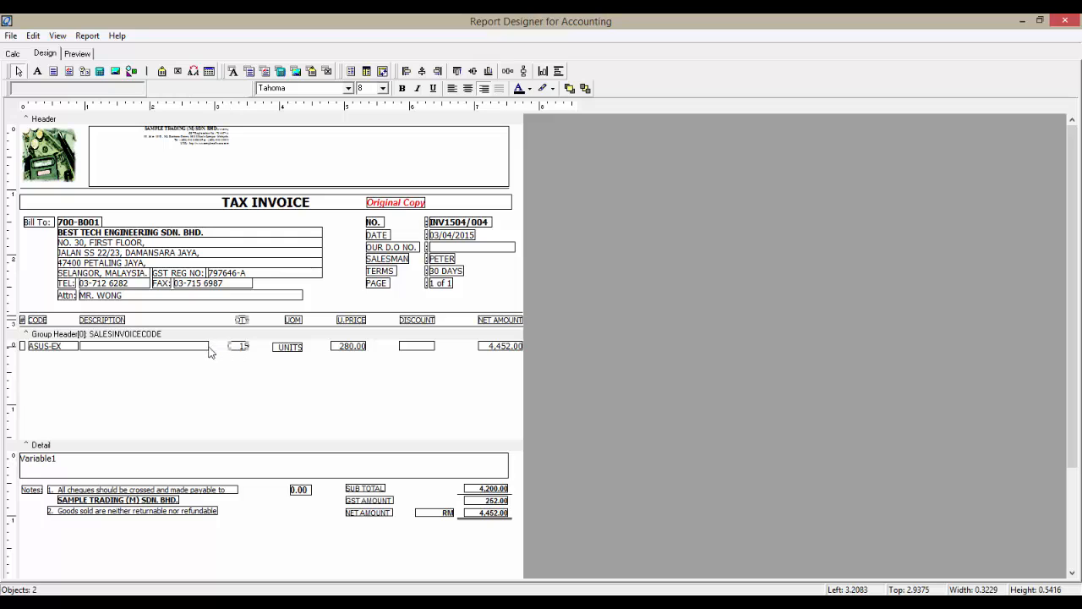
click(144, 345)
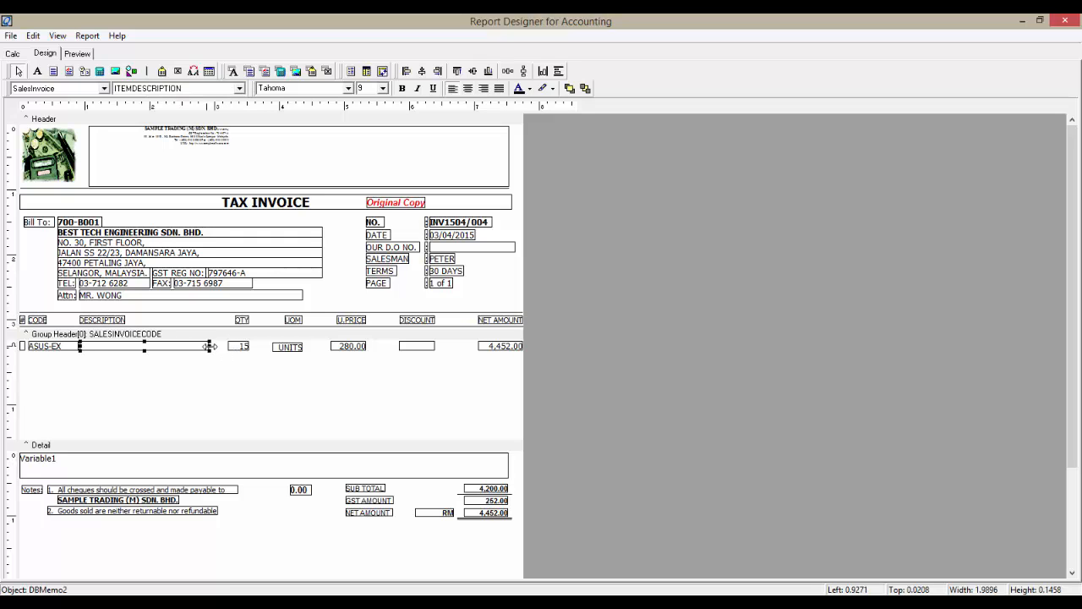
drag(211, 345, 223, 345)
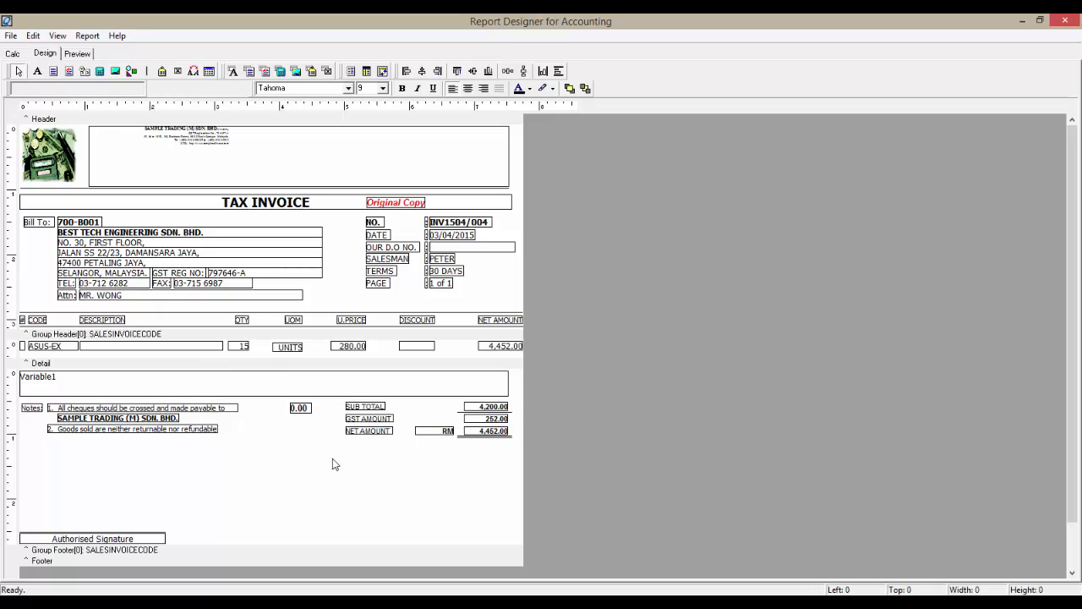
mouse_move(355, 497)
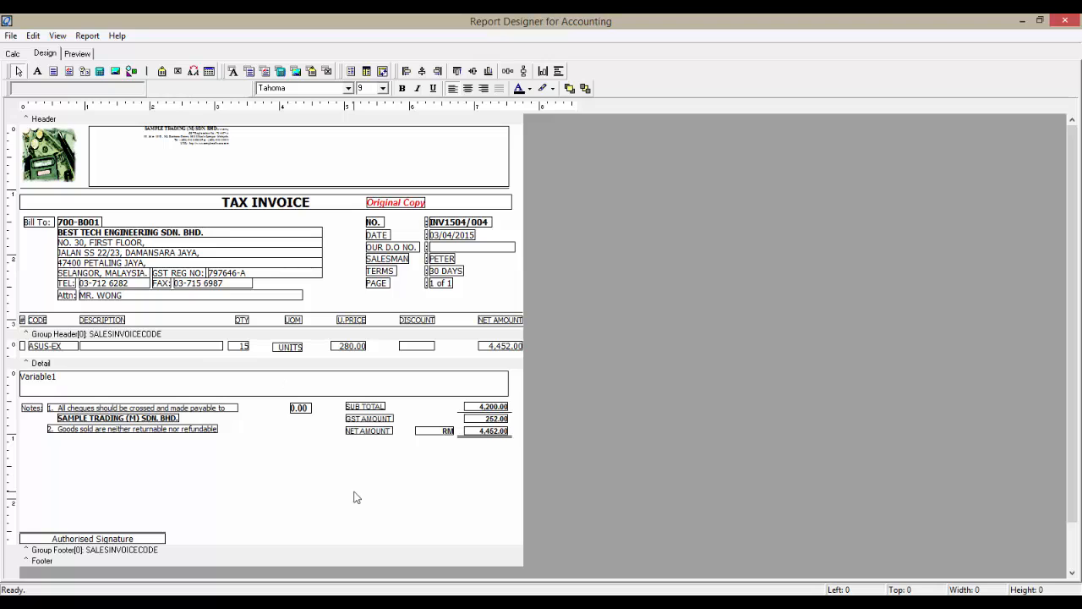
click(78, 52)
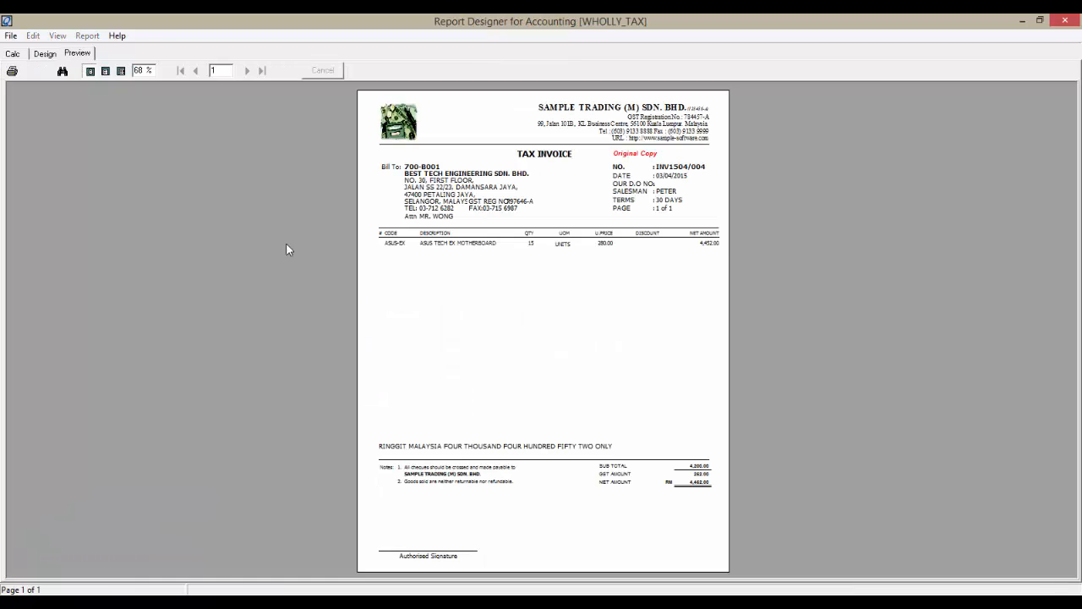
mouse_move(883, 431)
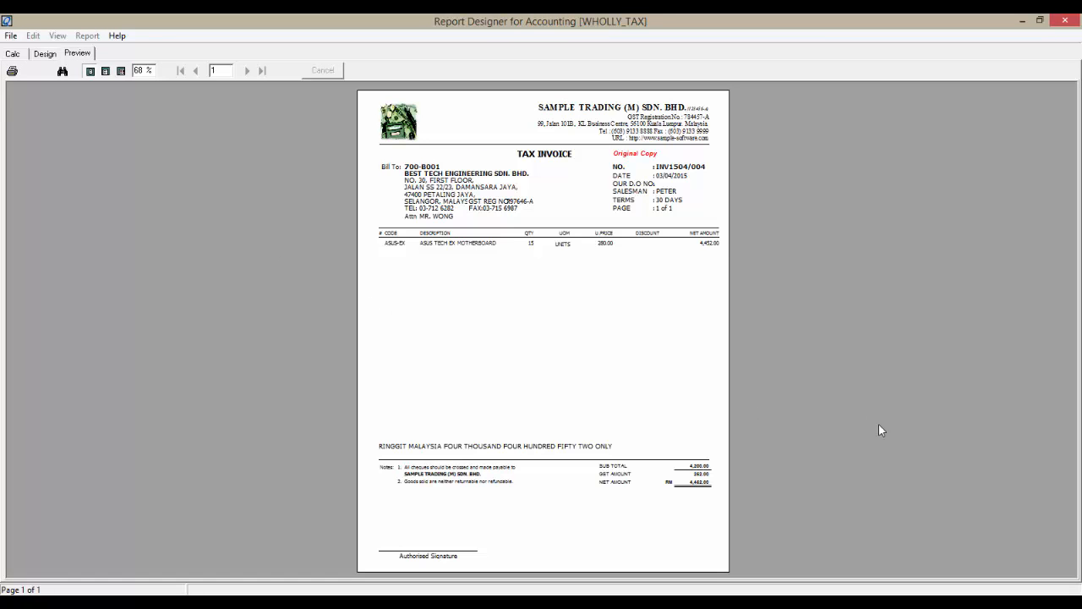
- Save the layout as new format WHOLLY_TAX, 'Wholly Taxable Supply - Tax invoice'
click(10, 36)
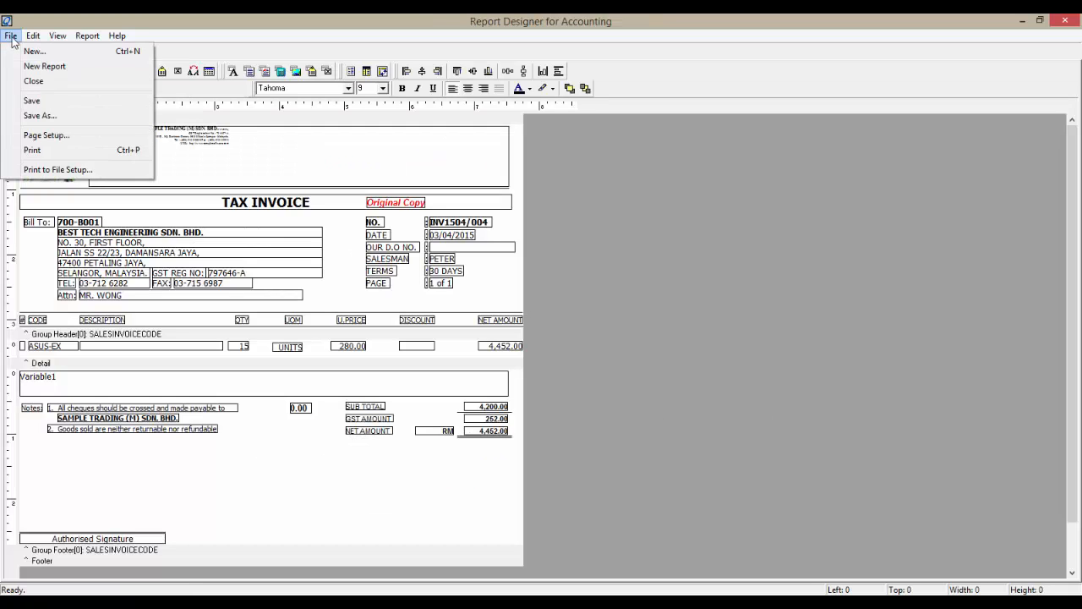
mouse_move(31, 102)
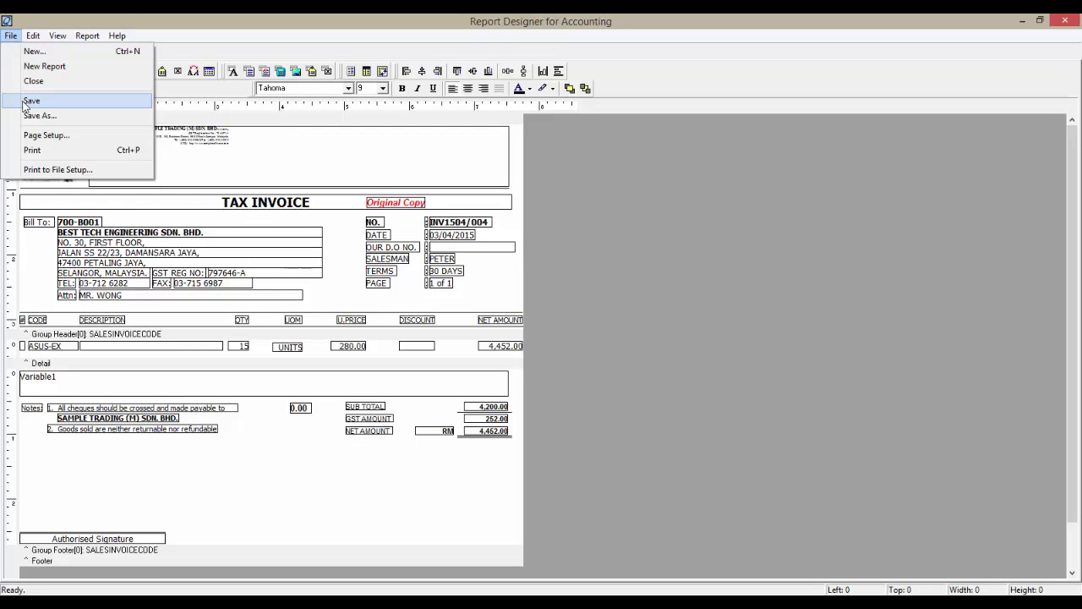
click(31, 102)
text(WHOLLY_TAX)
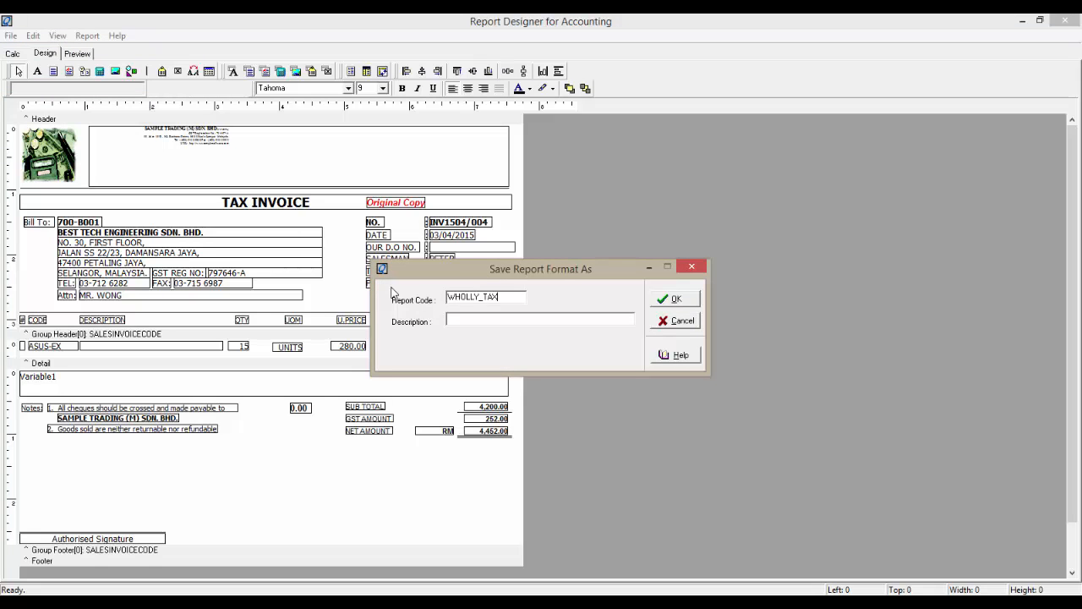
text(Wholly Taxable Supply - Tax invoice)
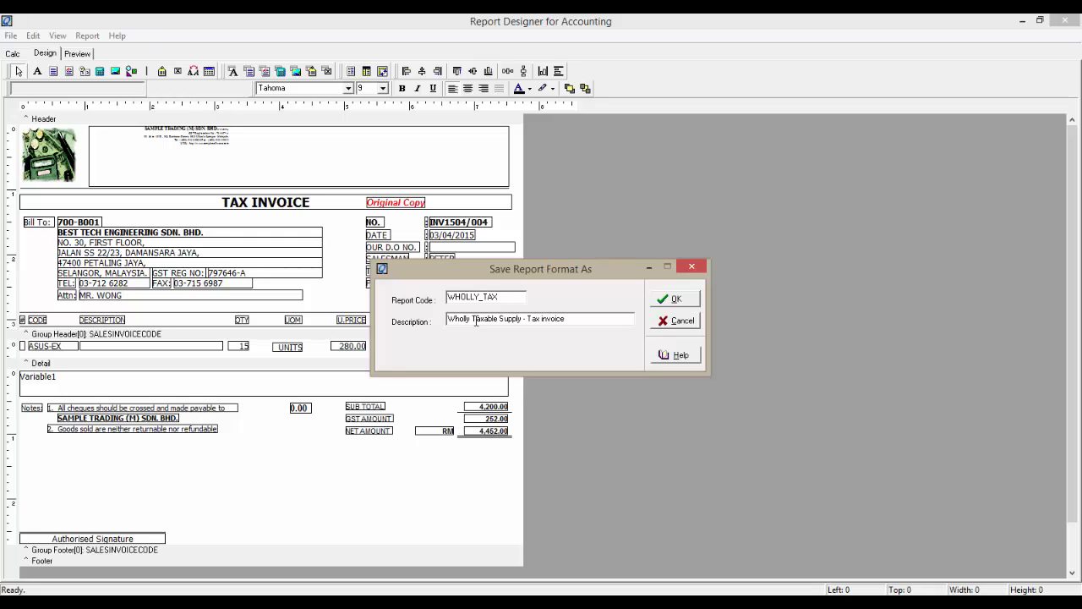
click(674, 297)
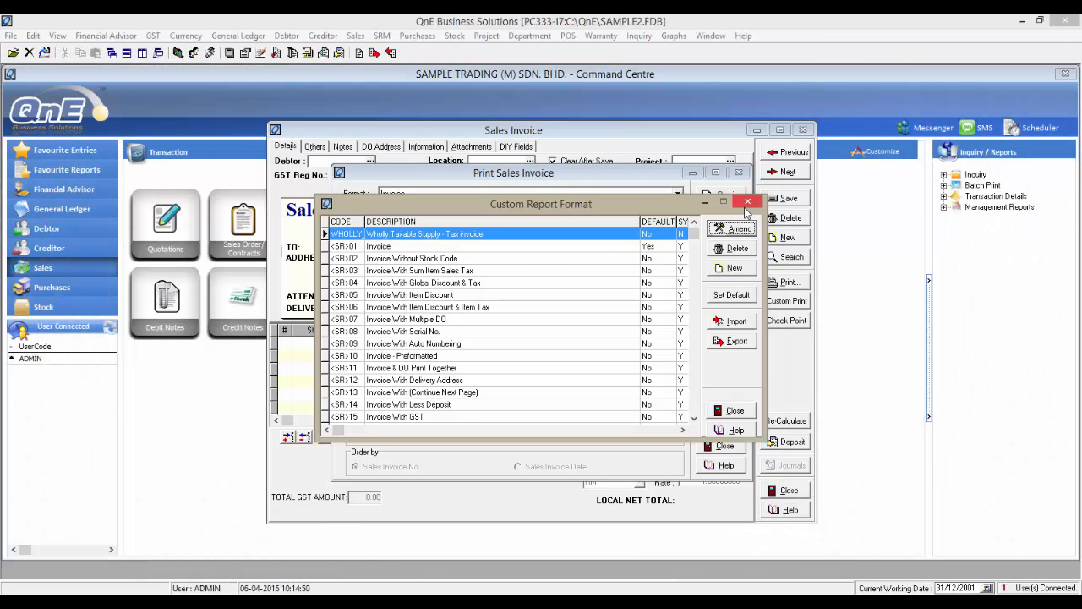
- Preview invoice INV1504/004 in the WHOLLY_TAX format, then close the preview
click(747, 201)
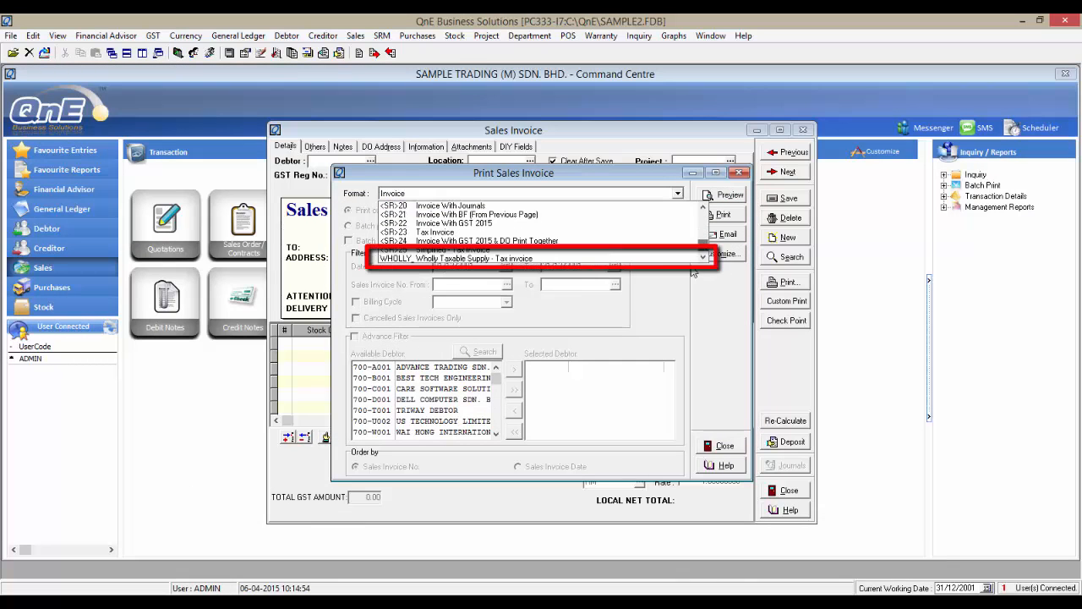
click(482, 259)
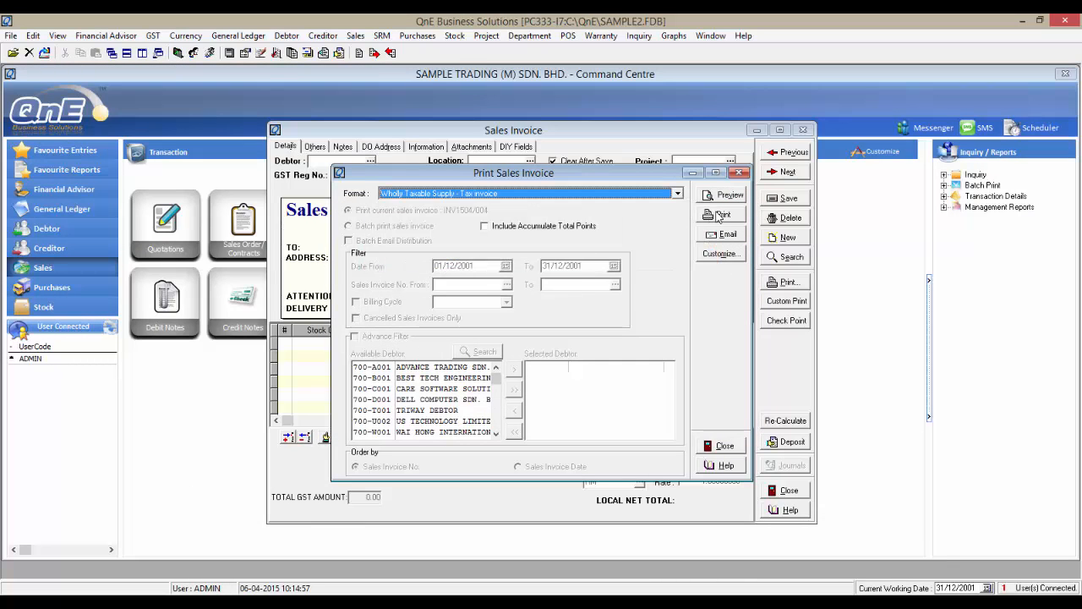
click(725, 194)
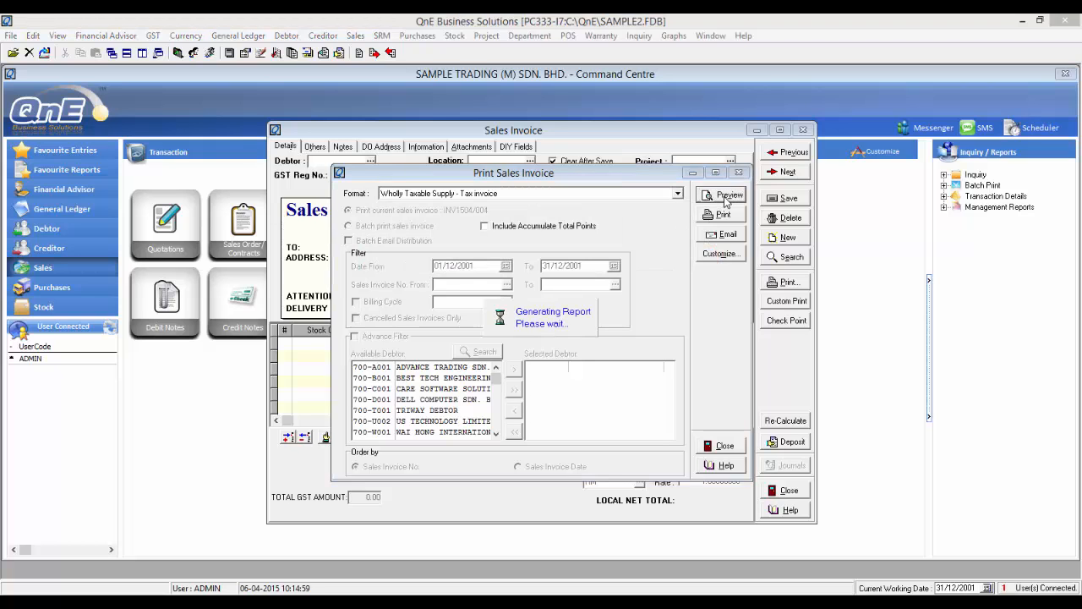
click(725, 196)
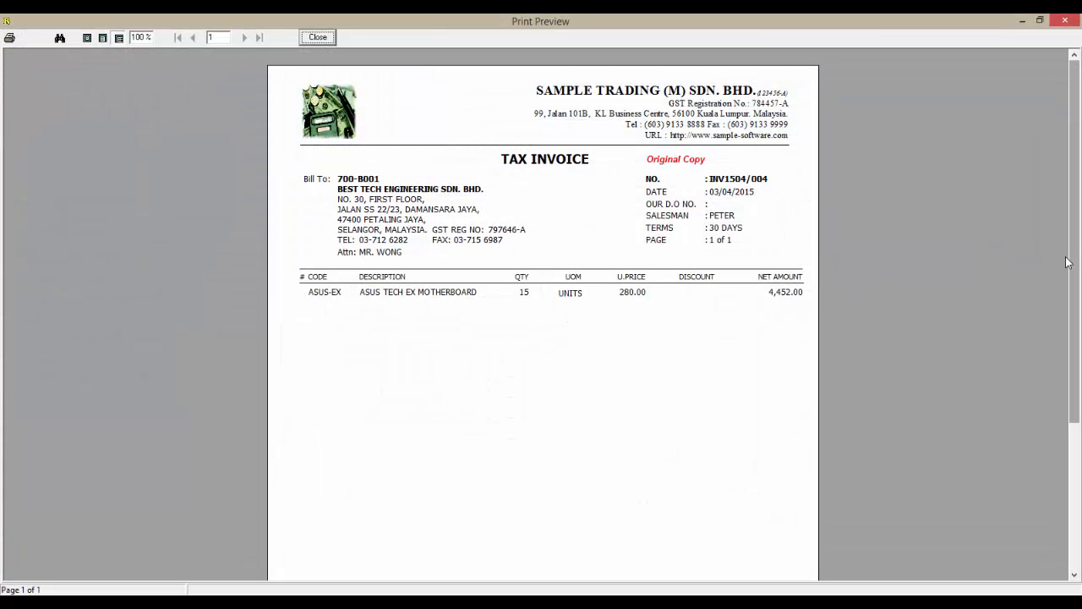
scroll(down, 3)
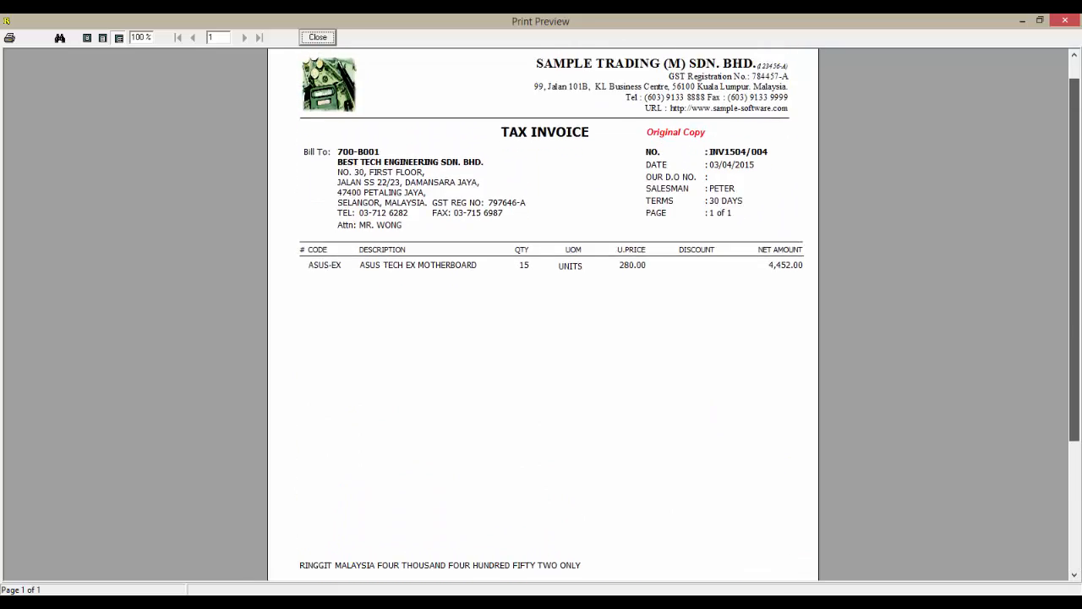
click(318, 37)
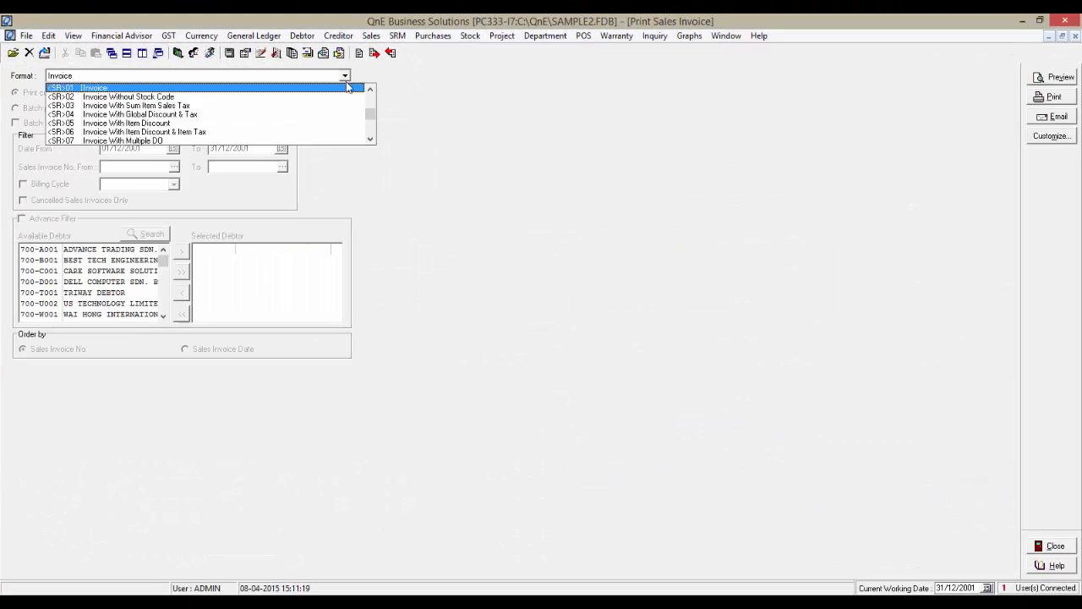
- Choose the Tax Invoice format and launch it in Report Designer via Customize
scroll(down, 3)
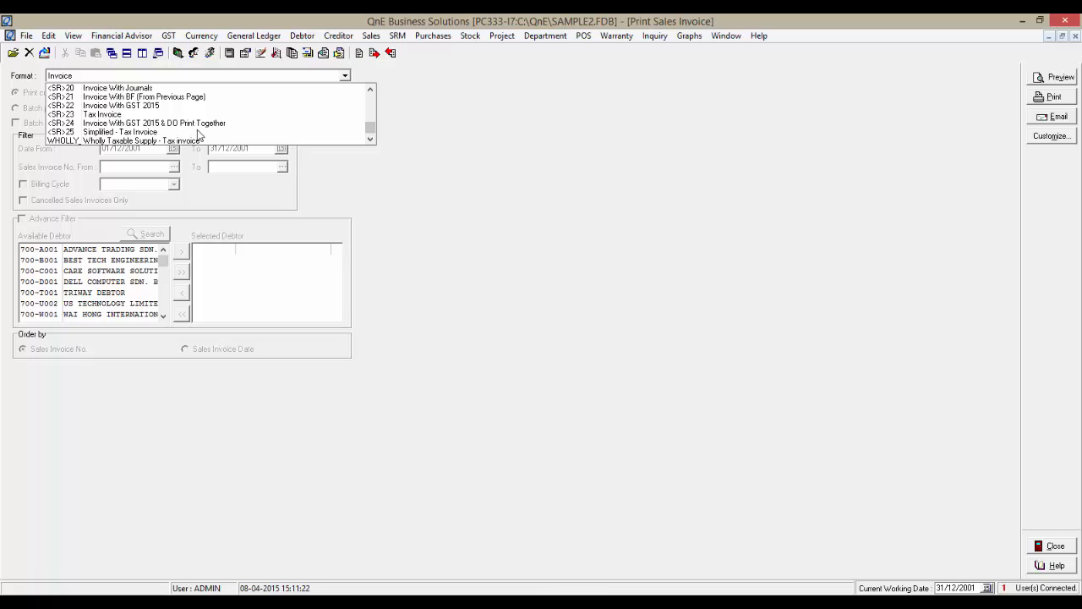
click(102, 115)
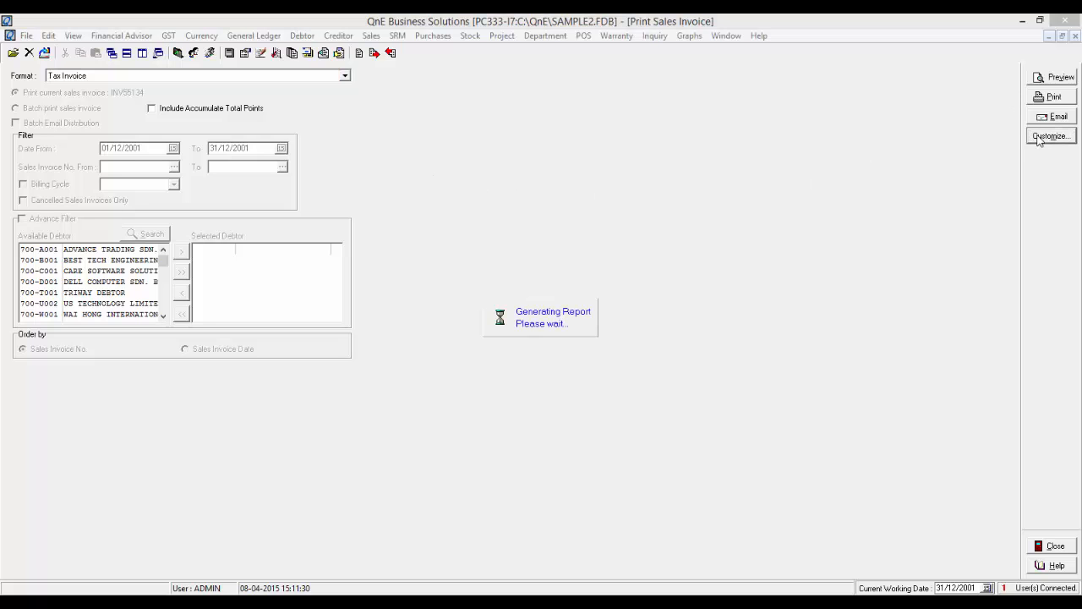
click(1050, 136)
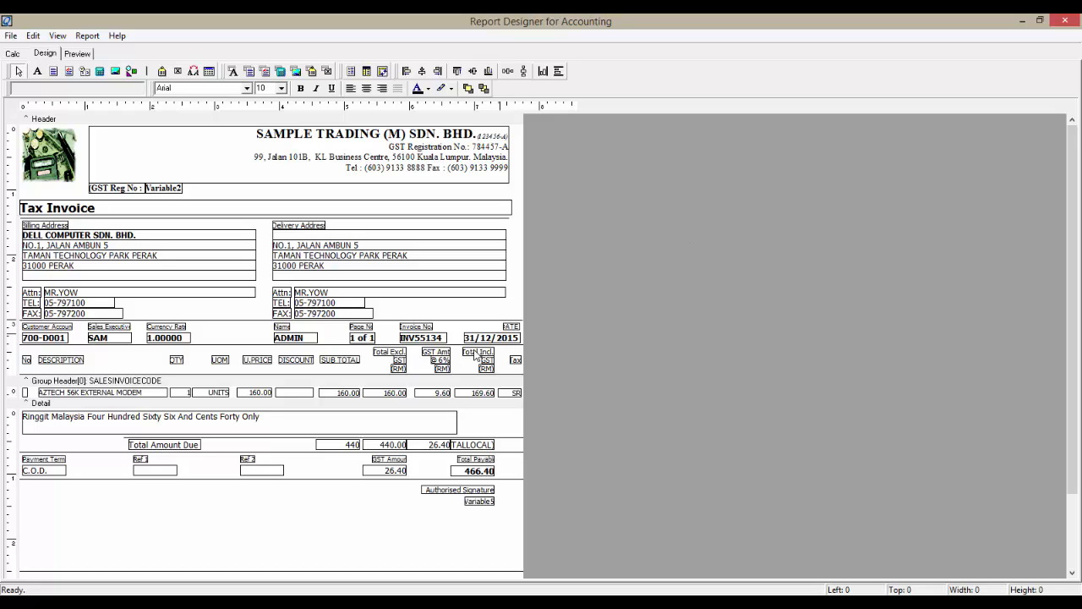
click(396, 392)
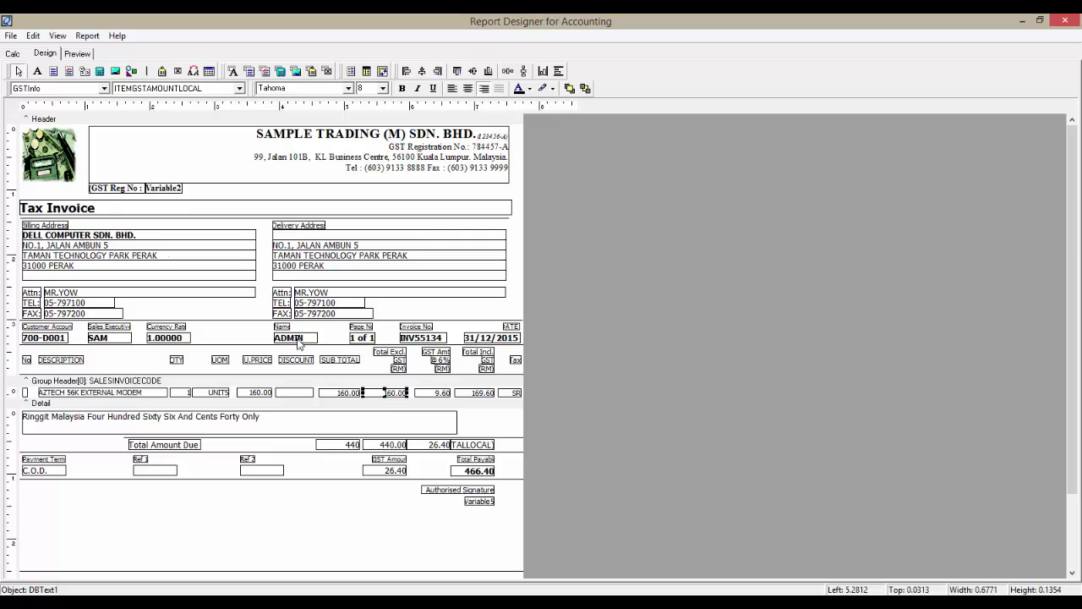
click(103, 88)
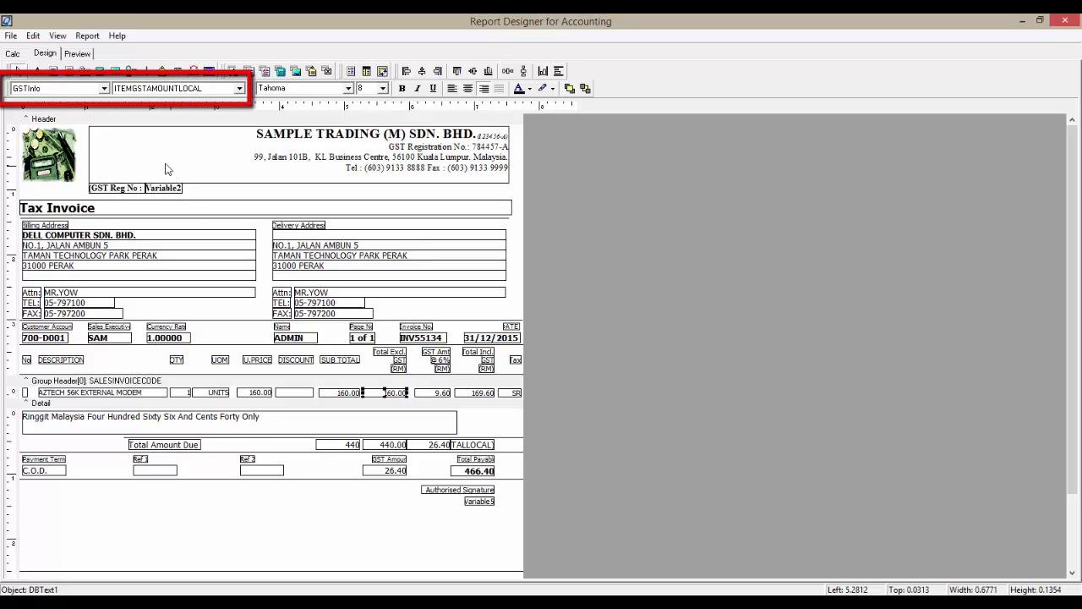
mouse_move(110, 91)
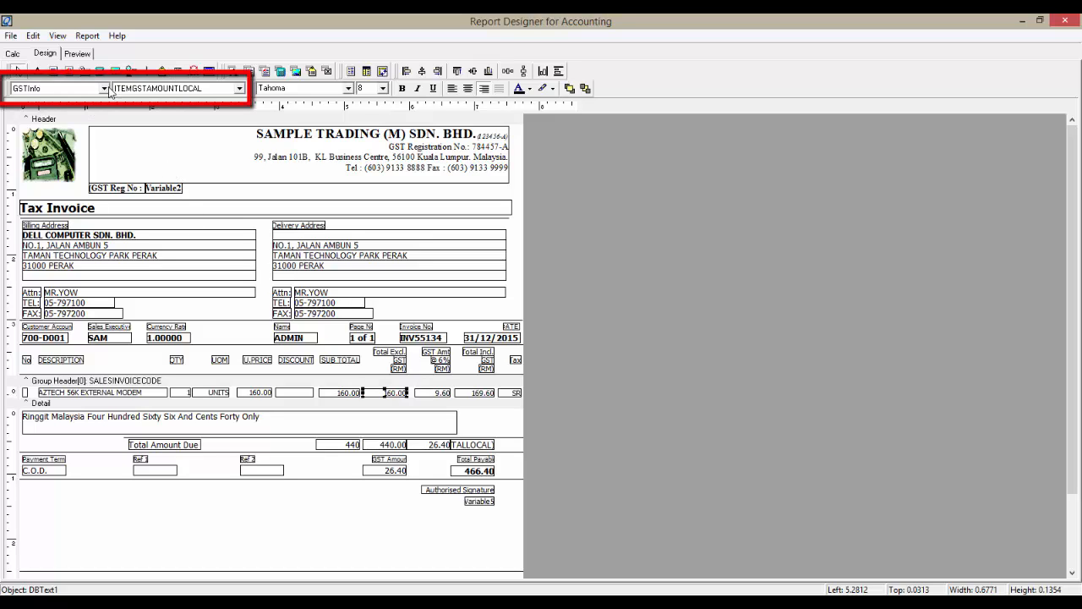
click(240, 88)
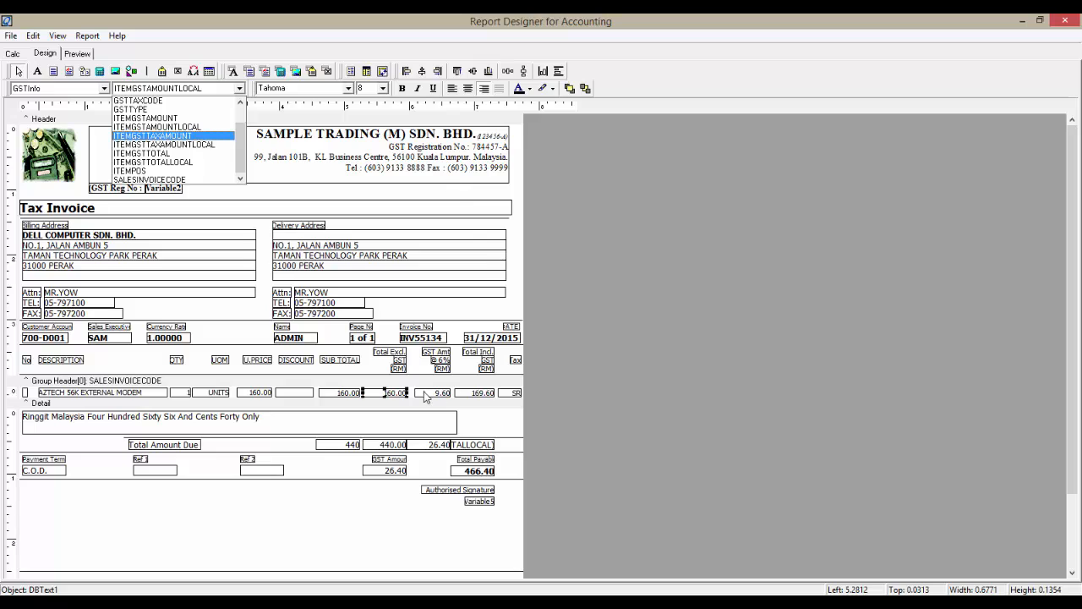
click(155, 145)
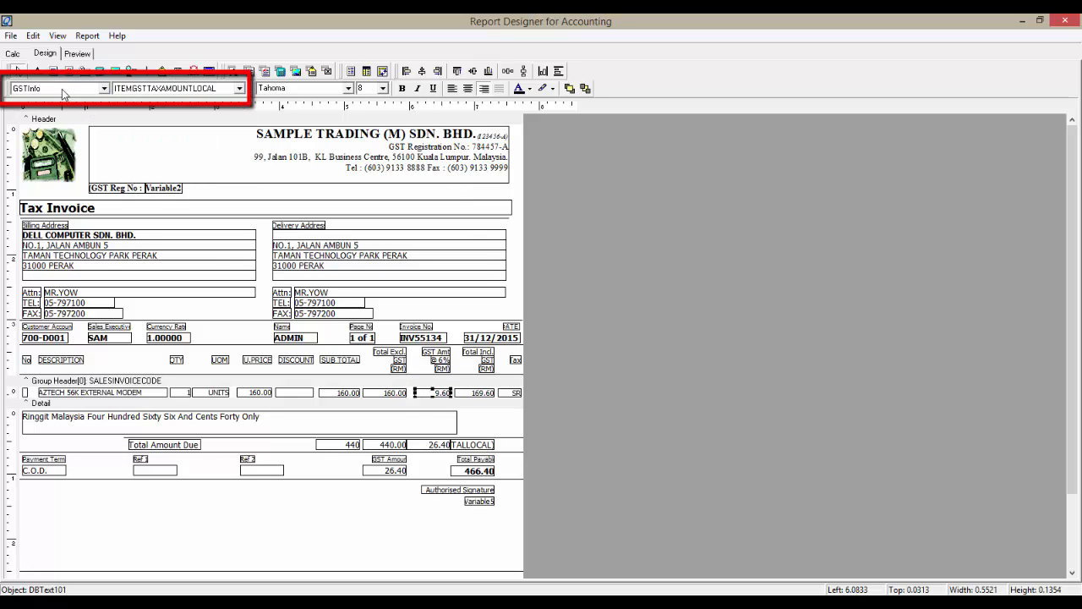
mouse_move(240, 88)
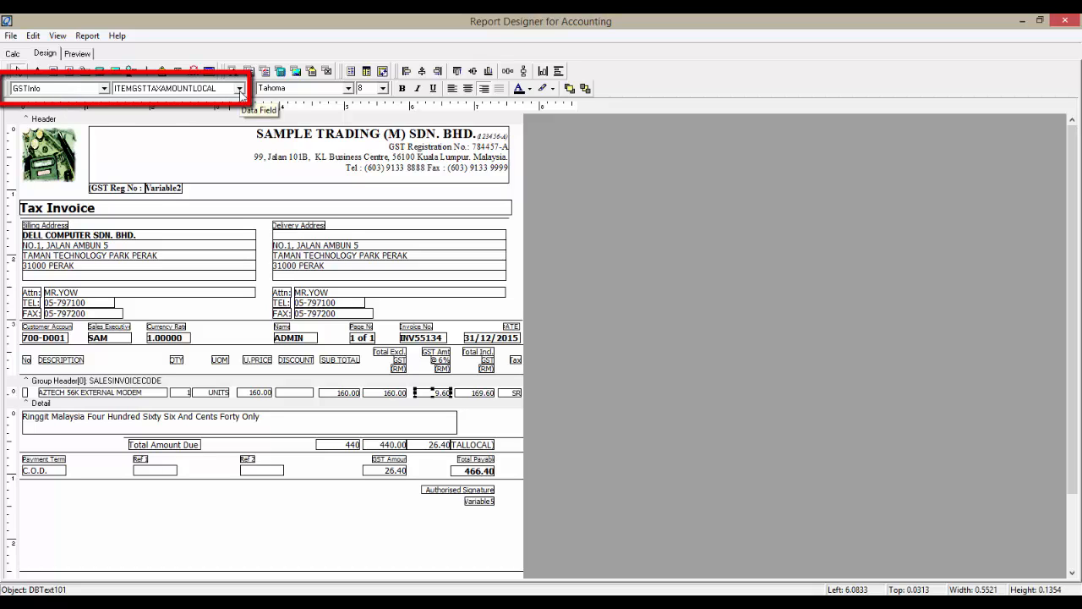
click(240, 88)
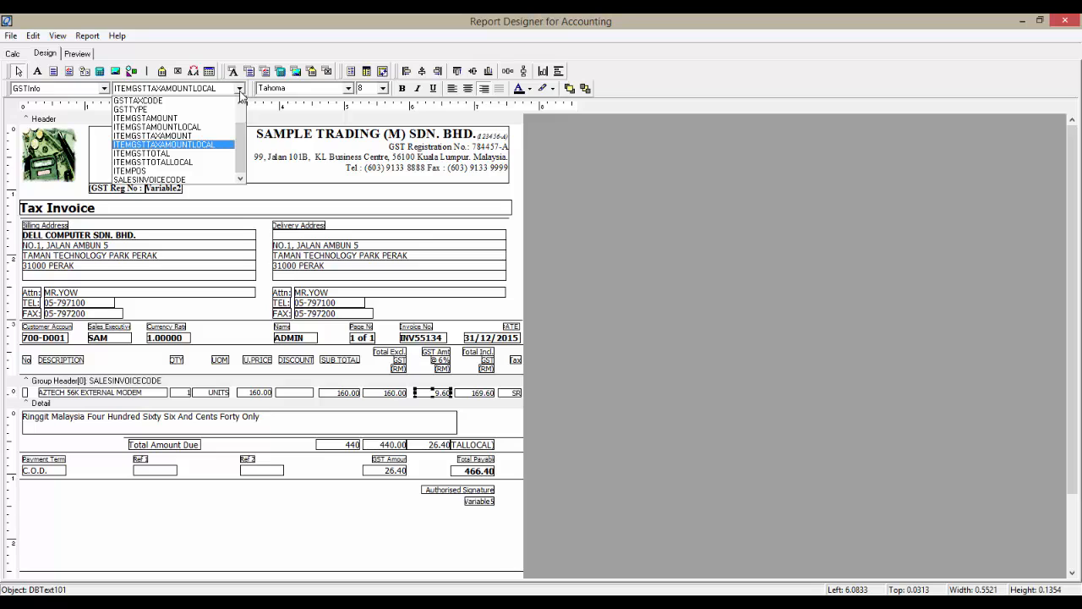
click(162, 143)
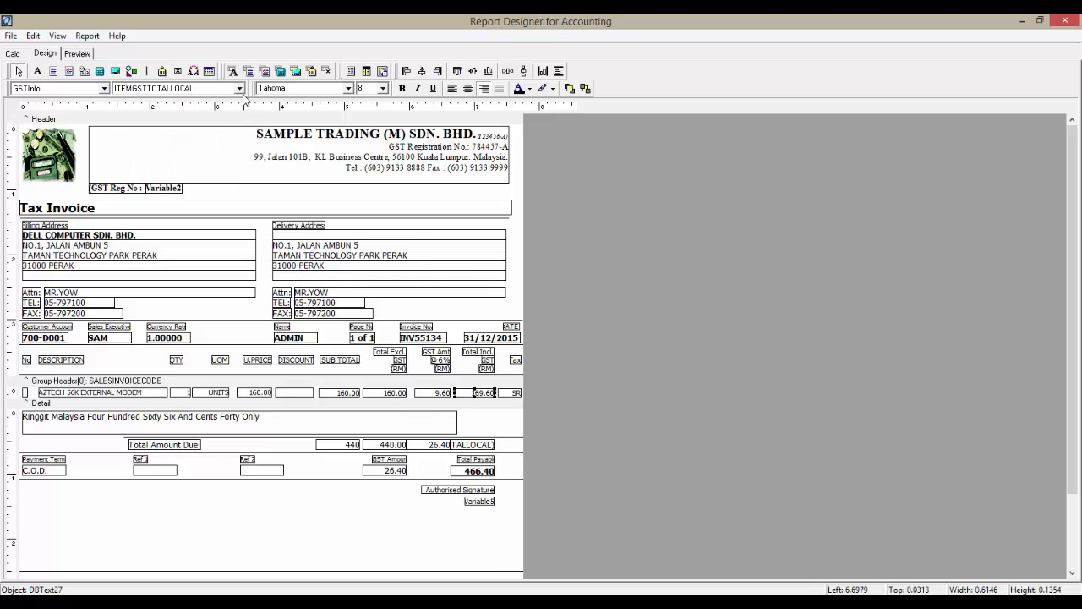
click(240, 88)
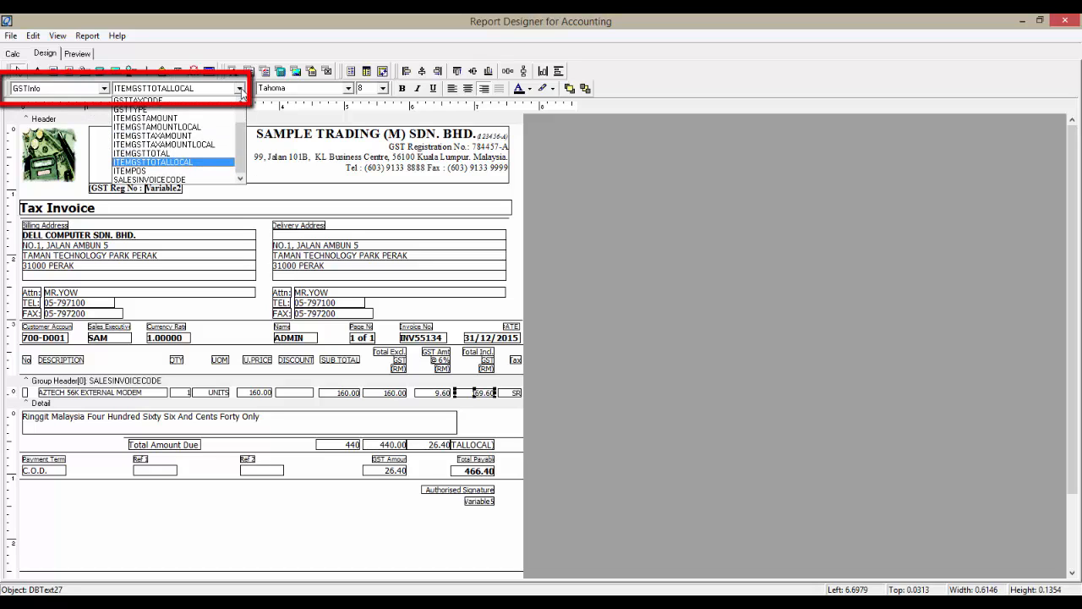
mouse_move(355, 142)
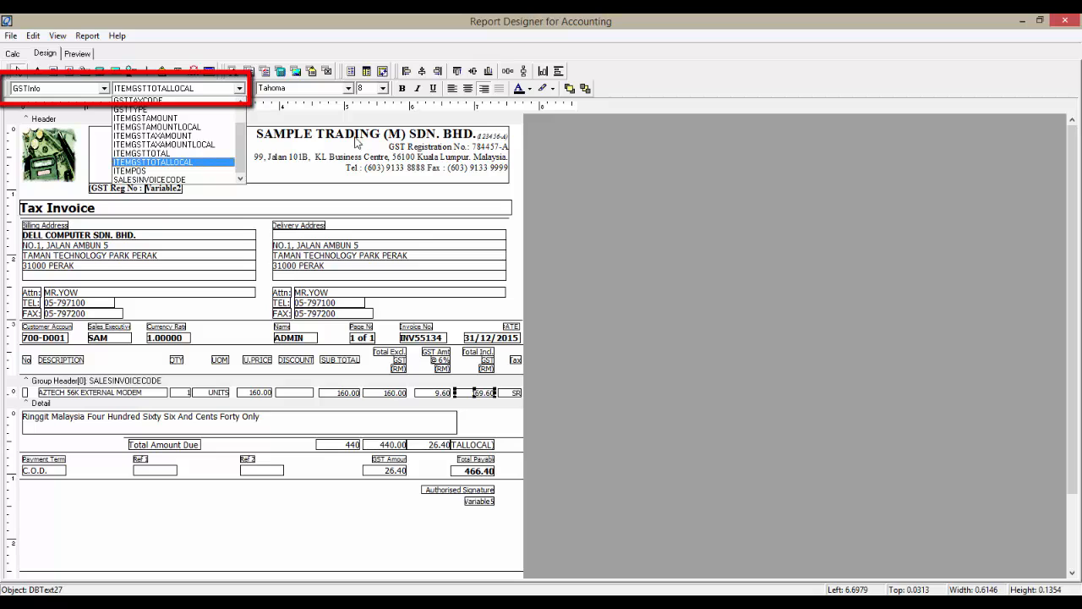
click(152, 162)
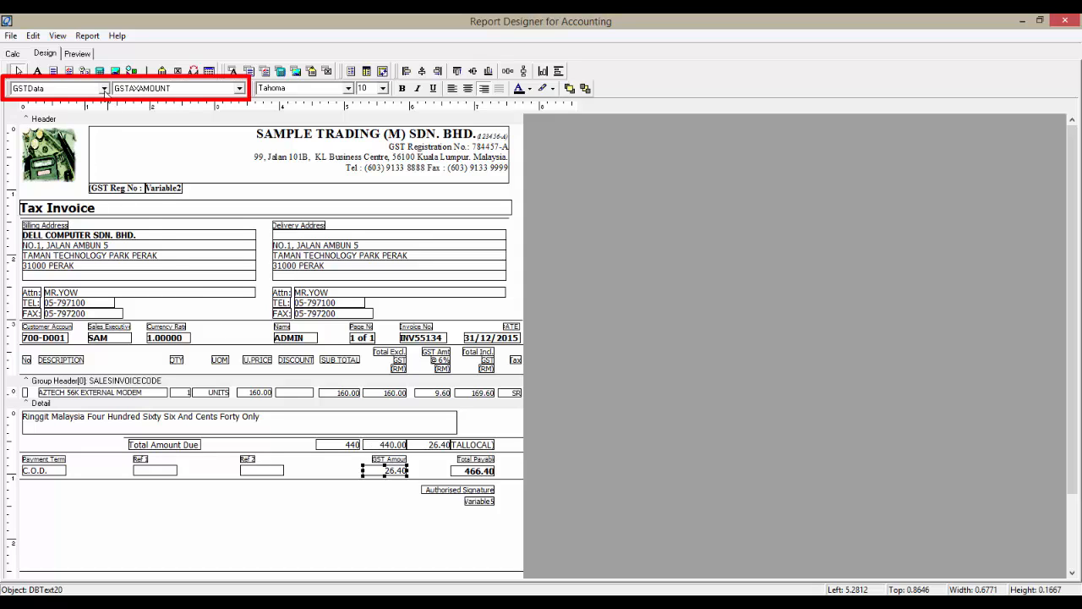
- Inspect the GSTData fields behind GST Amount and Final Payable (NETAMOUNT), then preview the invoice
click(104, 88)
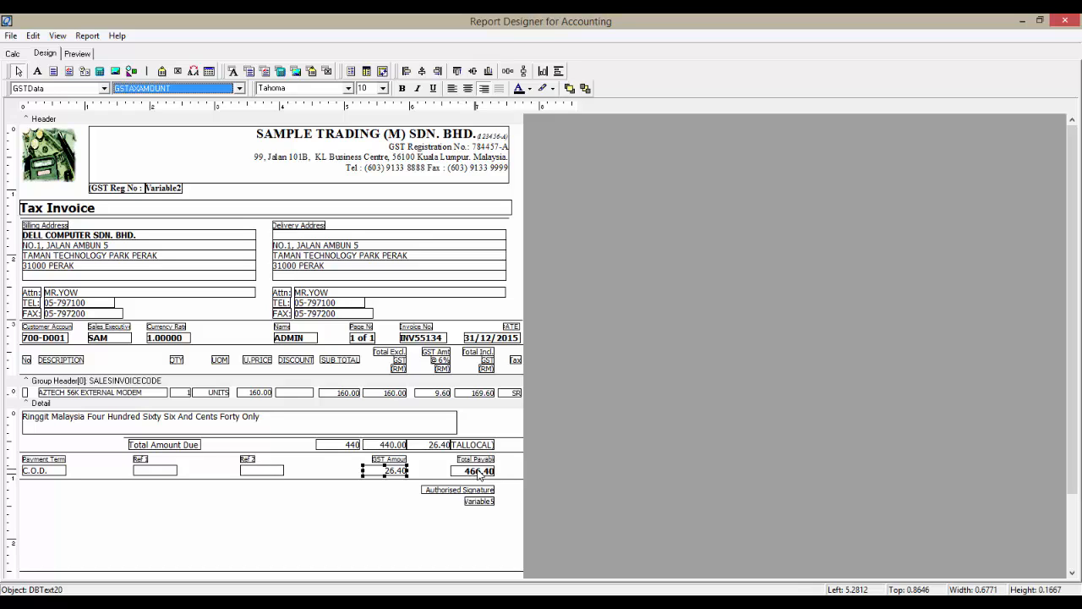
click(476, 470)
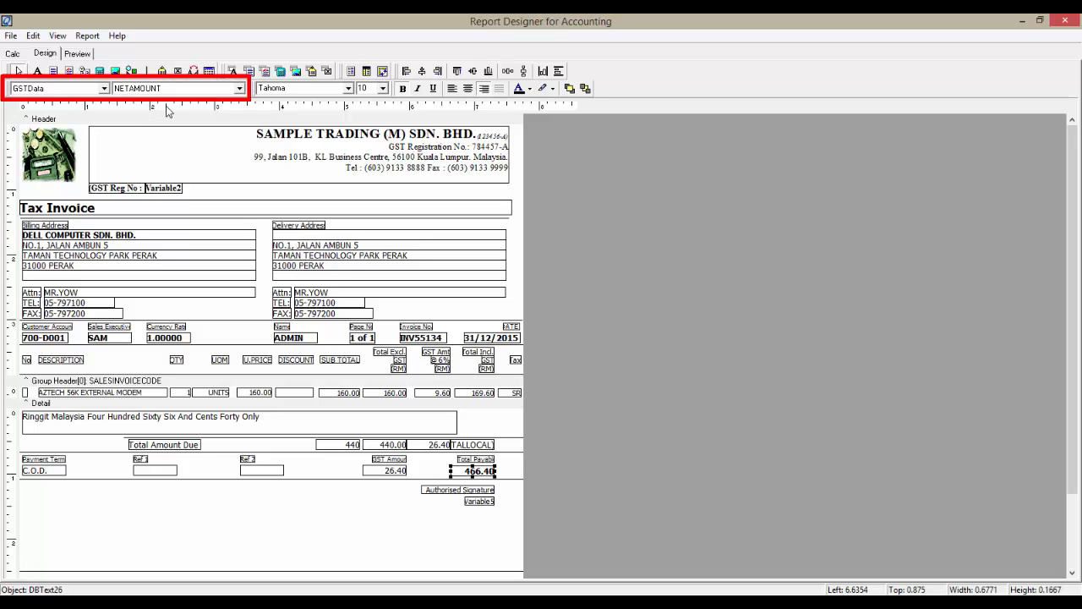
mouse_move(613, 268)
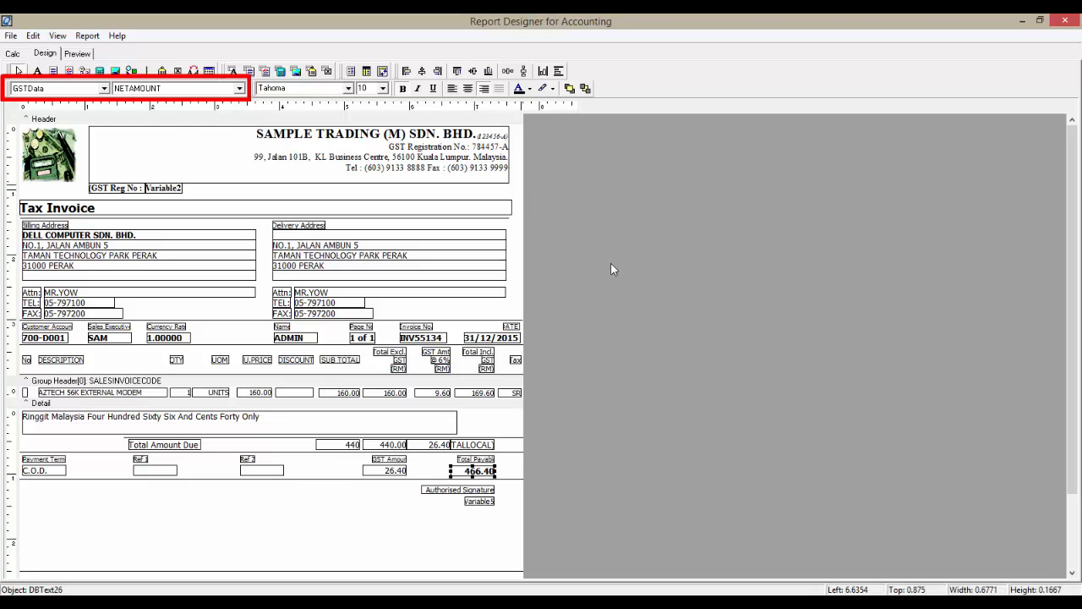
click(76, 52)
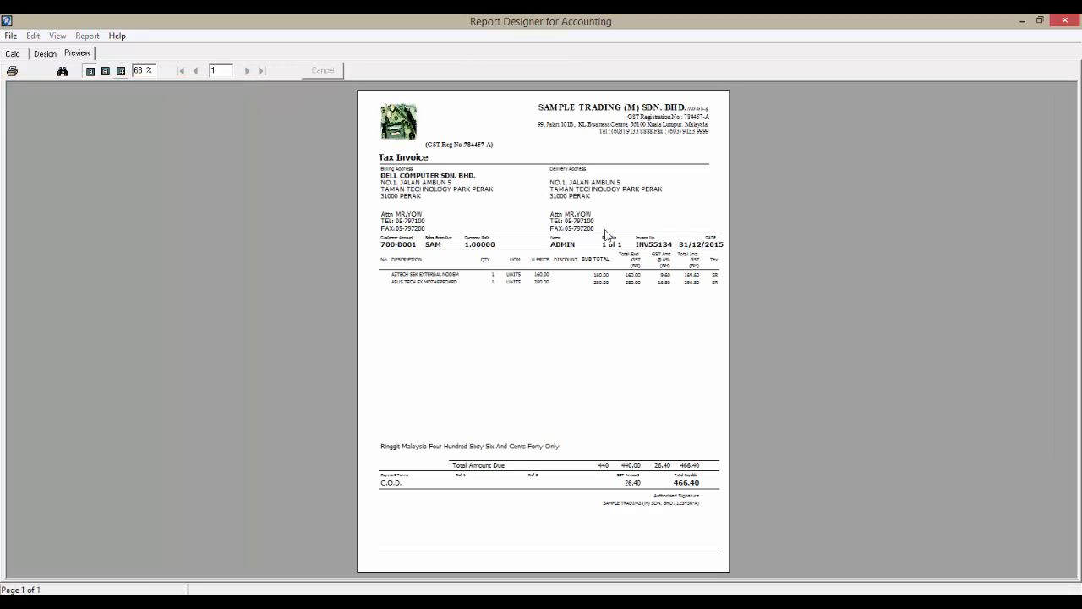
mouse_move(751, 335)
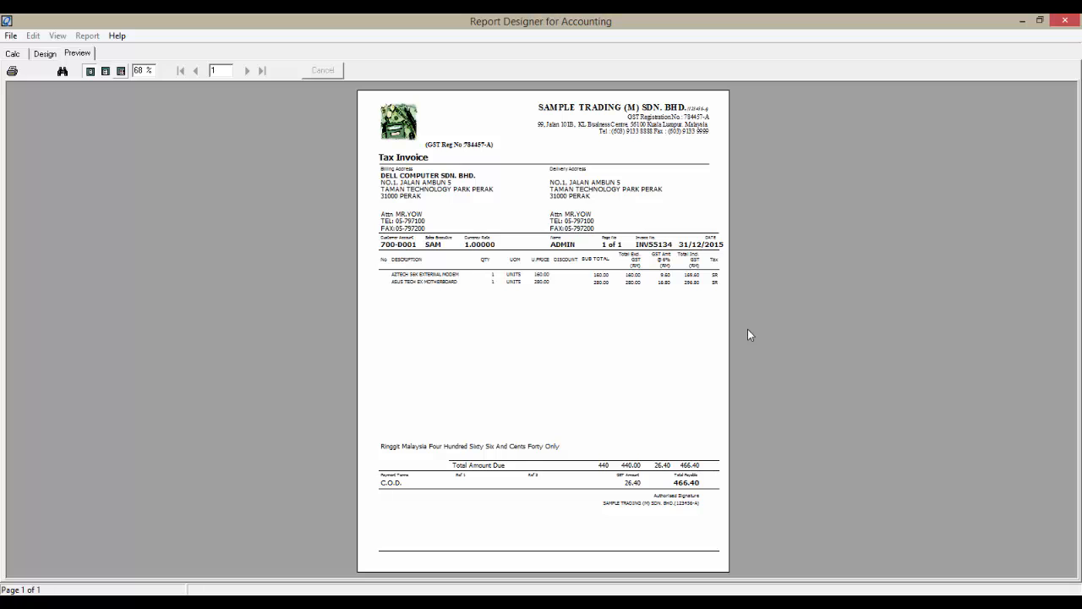